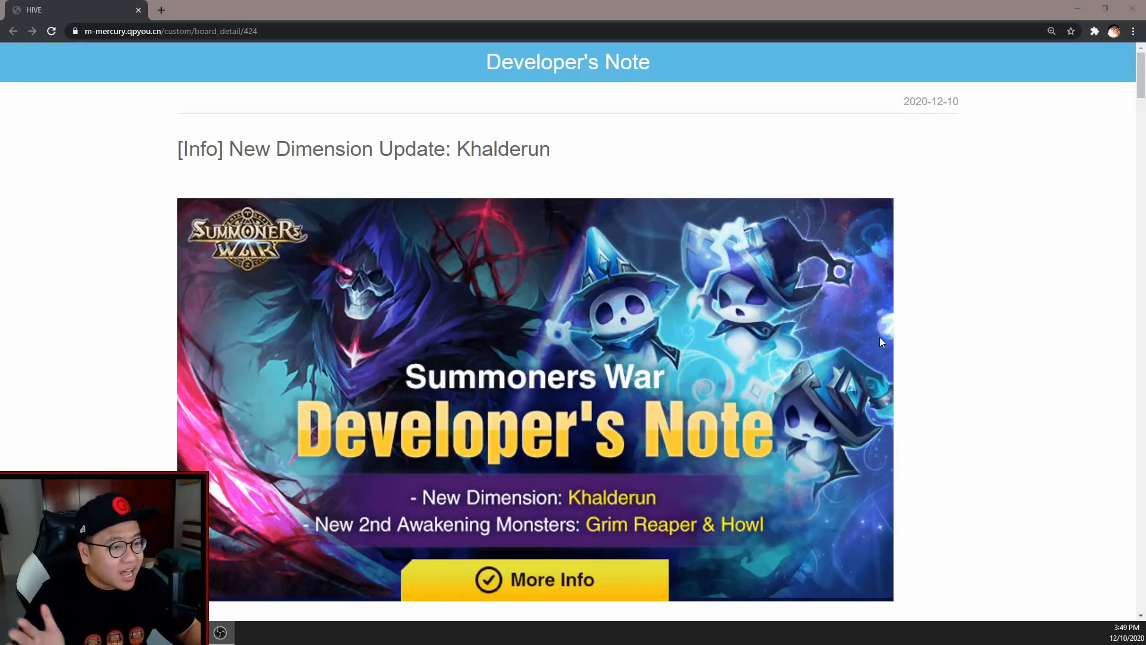
mouse_move(885, 310)
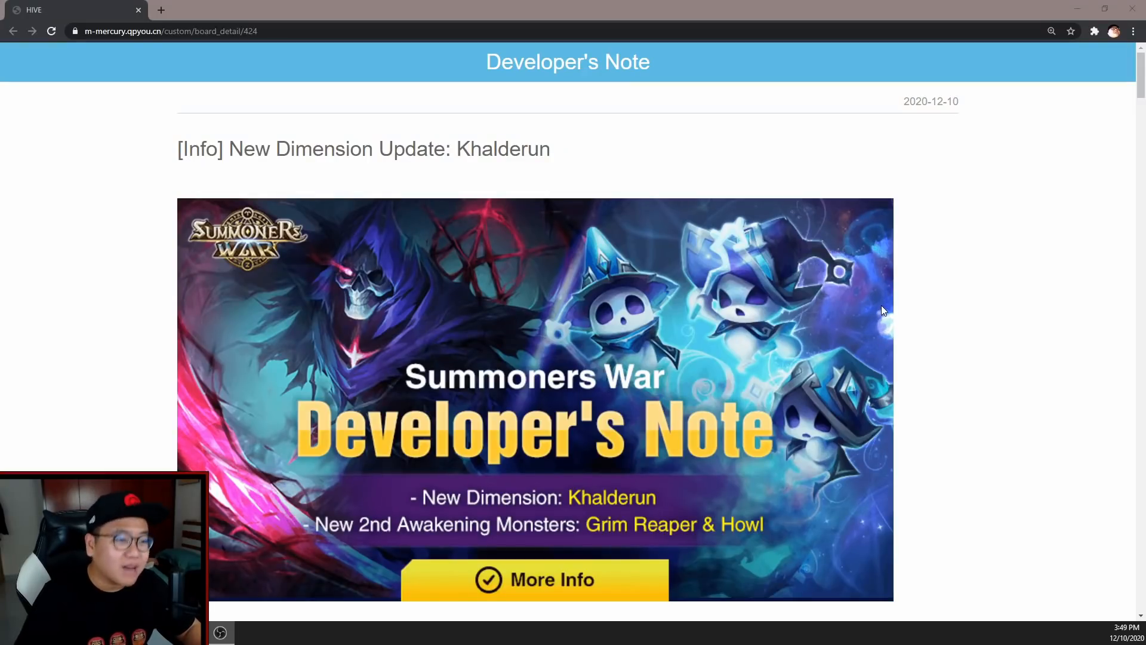
mouse_move(876, 277)
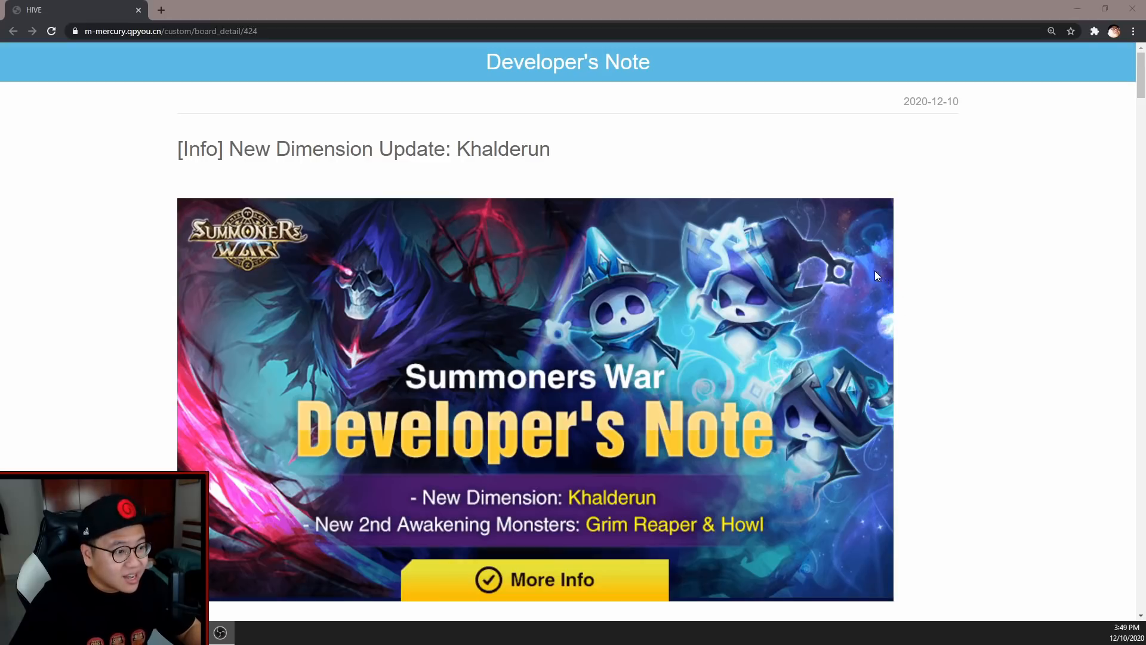
mouse_move(773, 356)
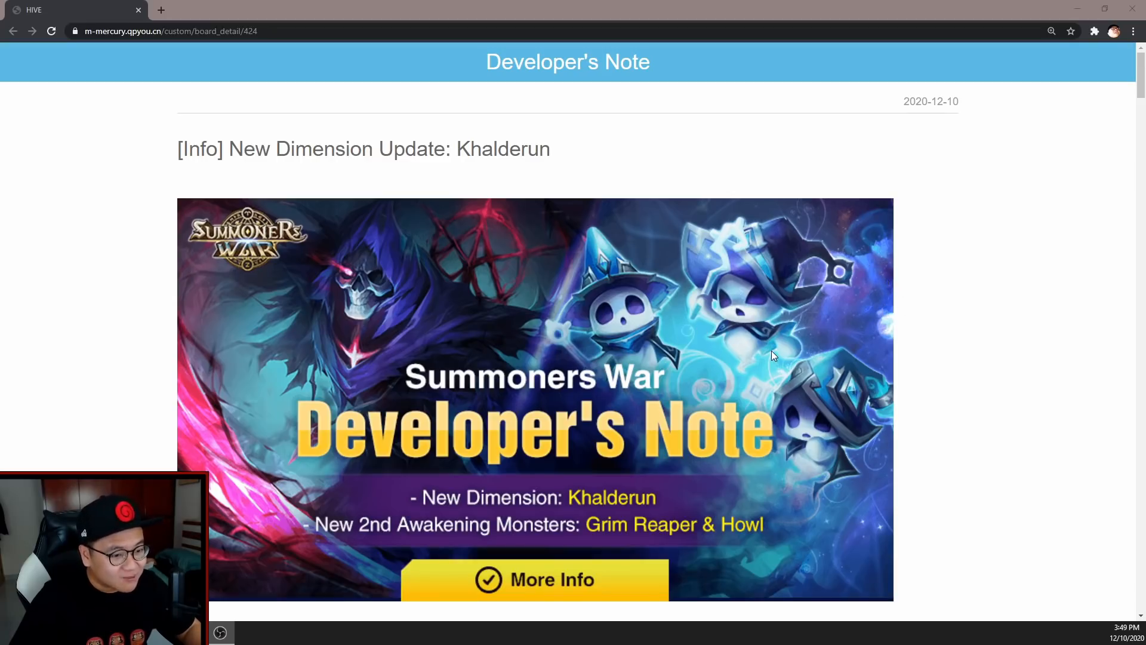
mouse_move(772, 356)
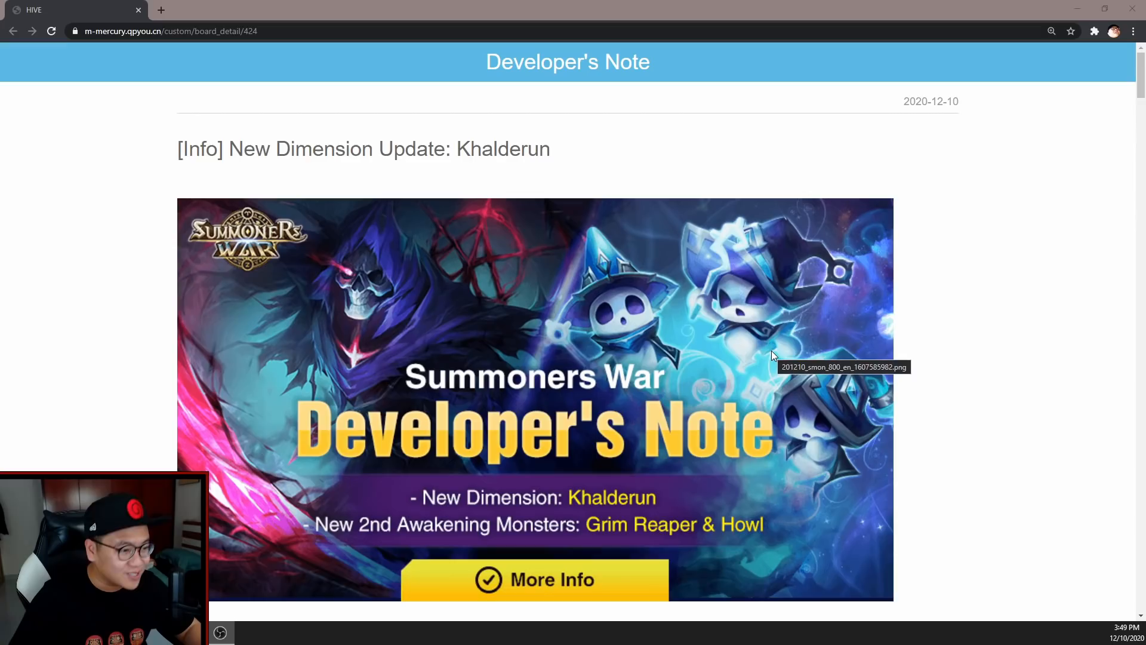
mouse_move(775, 349)
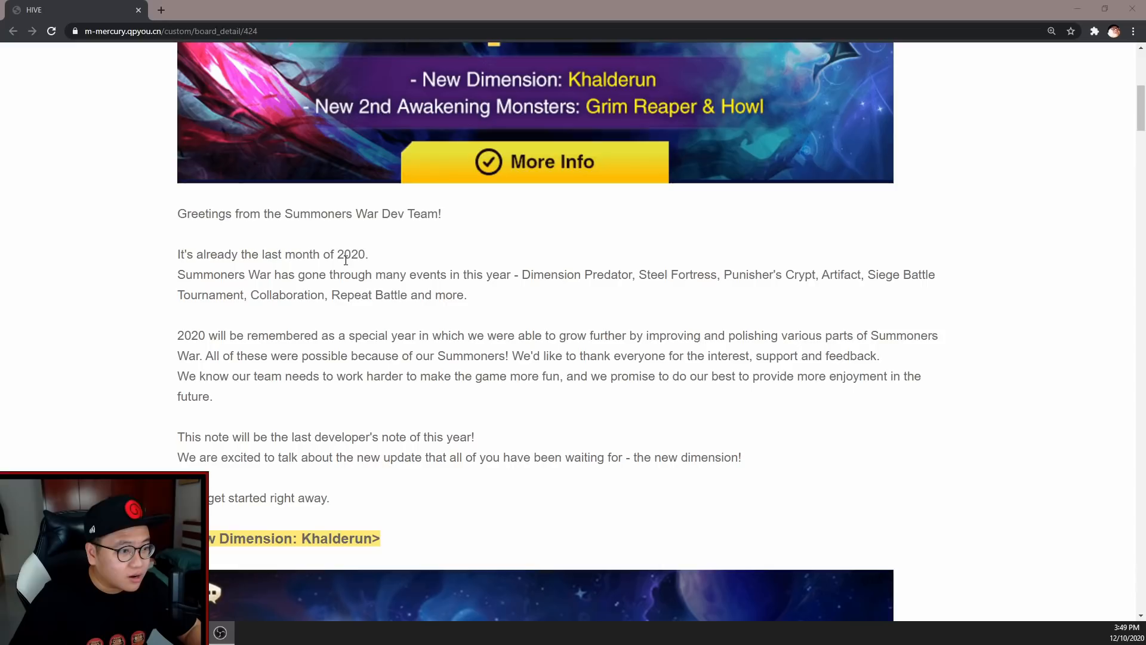
Scroll past the dimension map to the Khalderun 'land of the dead' passage and entrance screenshot
scroll("down", 3)
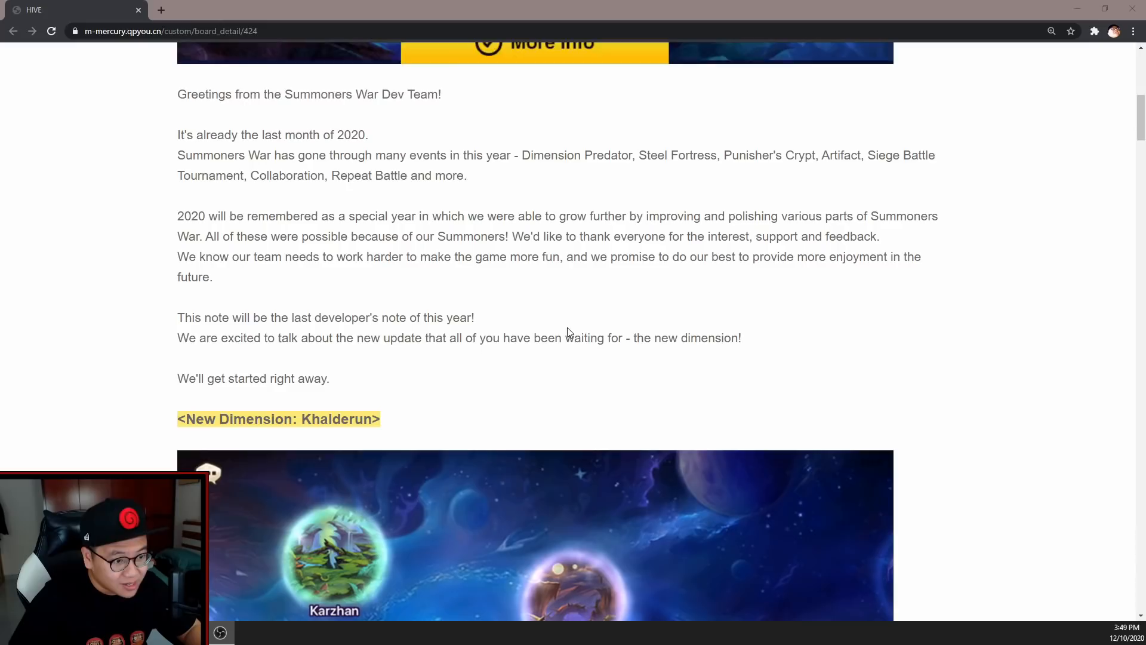
scroll("down", 3)
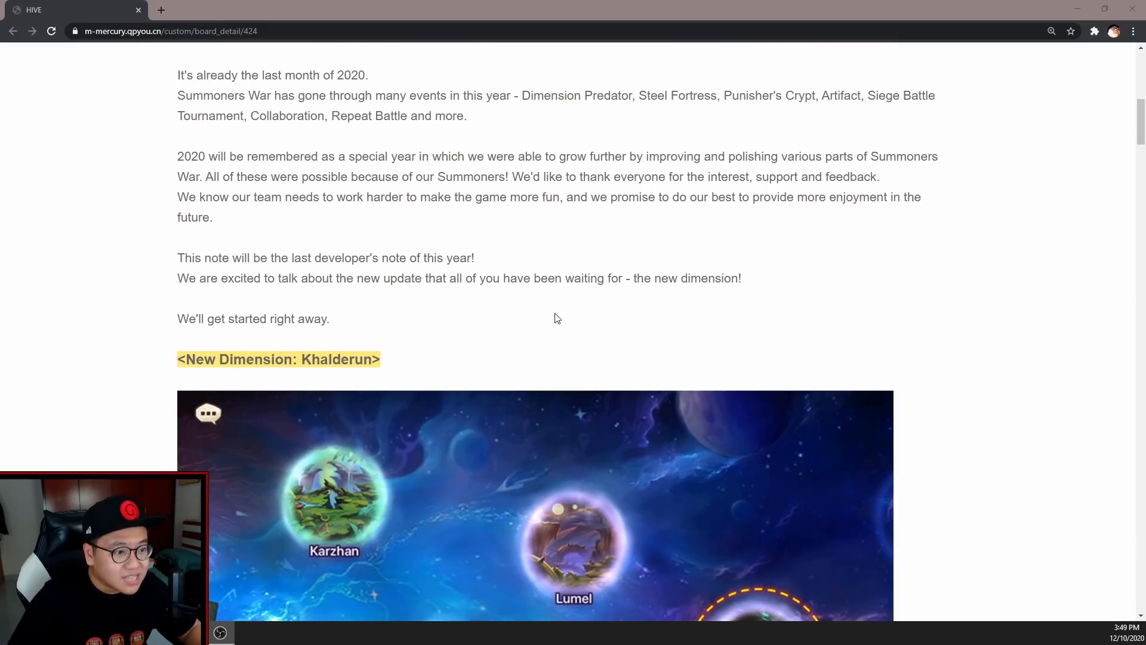
scroll("down", 3)
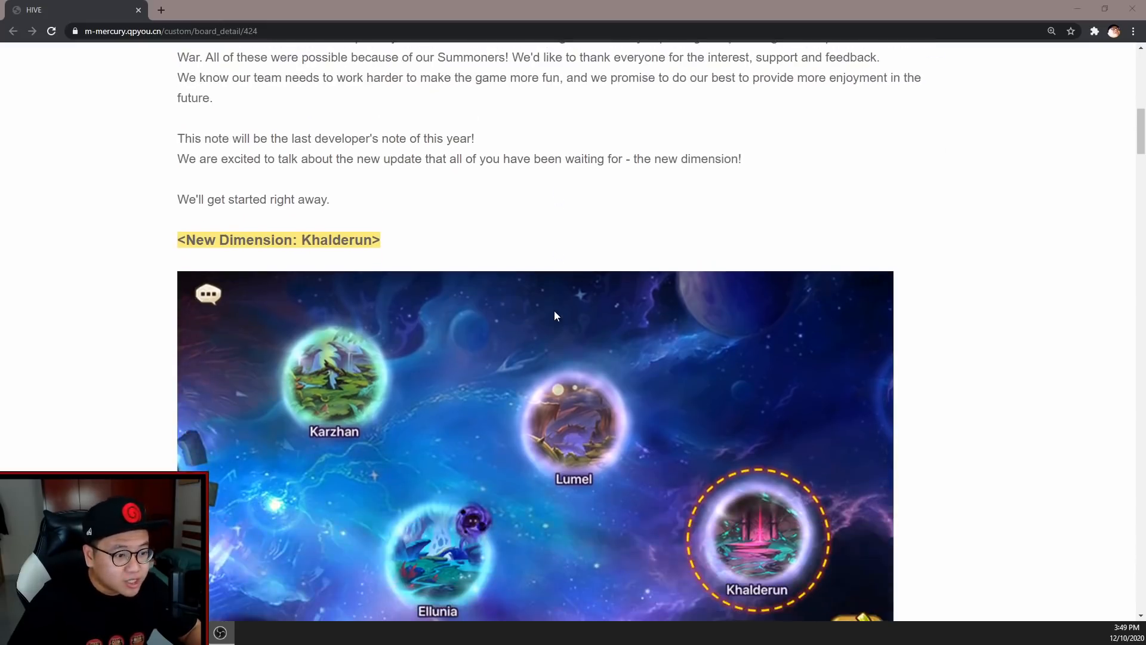
scroll("down", 3)
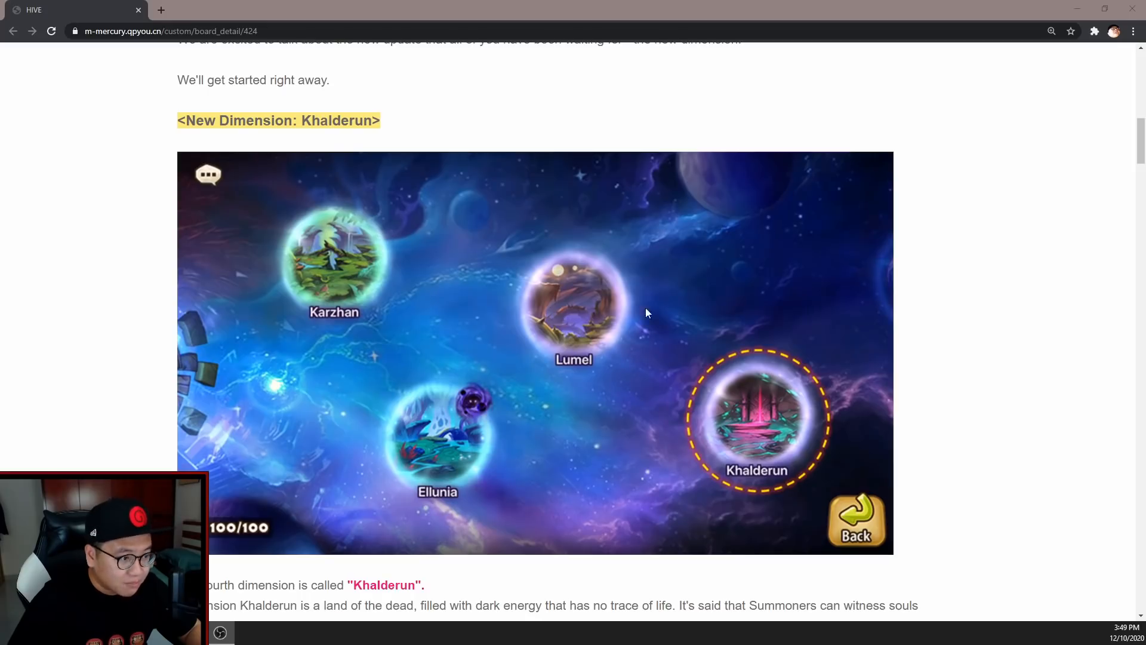
scroll("down", 3)
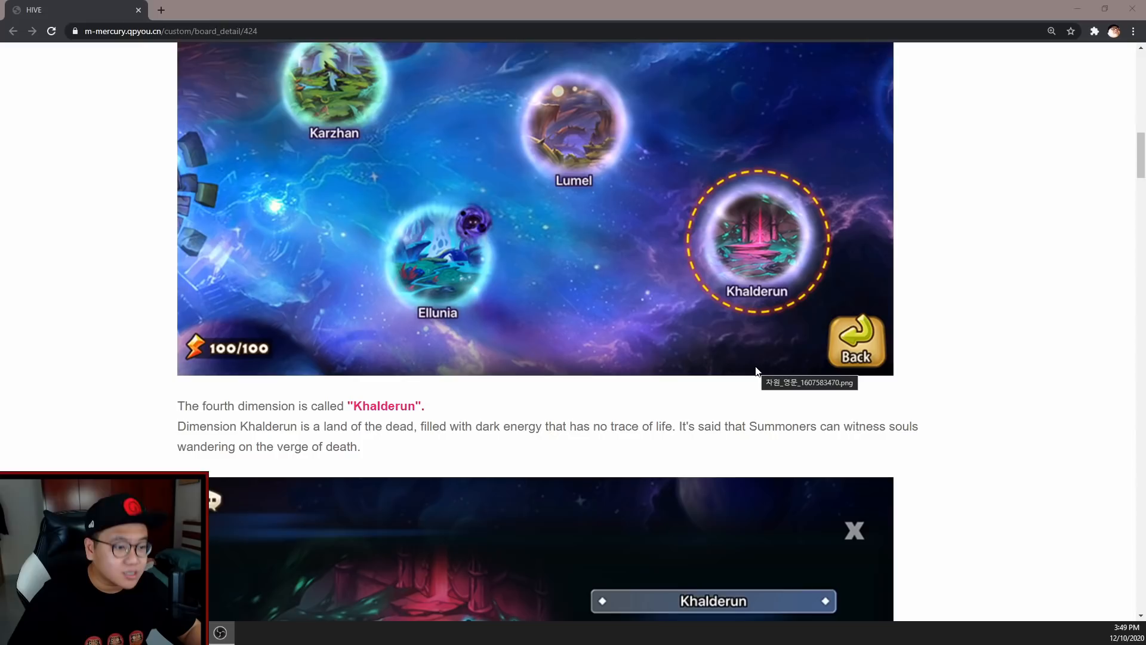
scroll("down", 3)
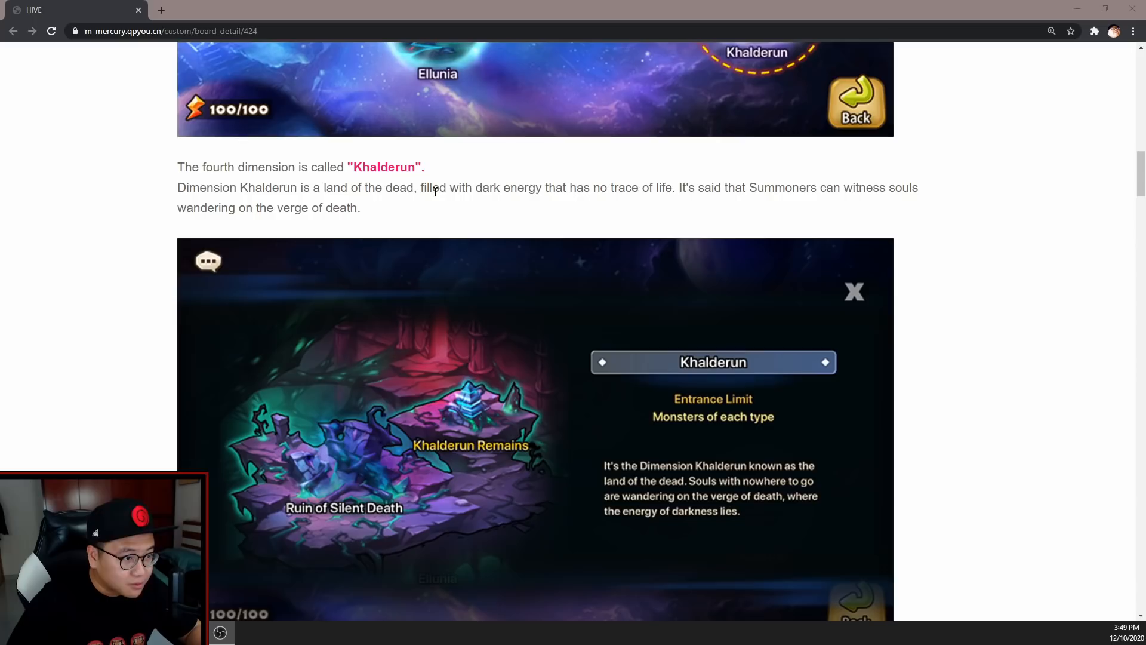
mouse_move(598, 253)
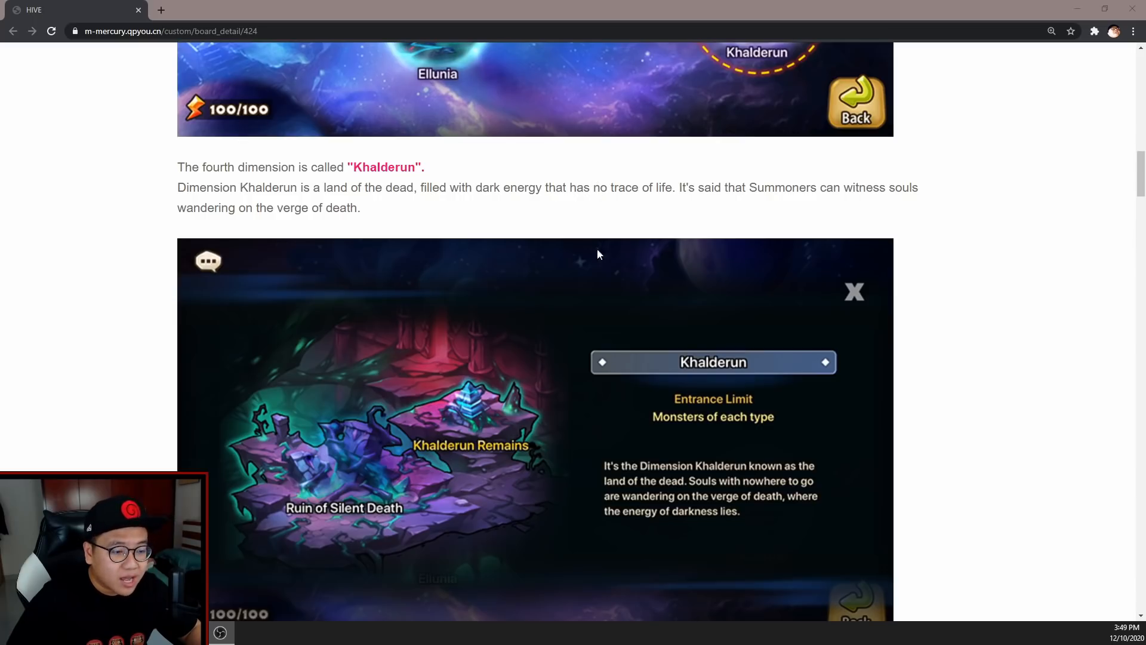
Scroll to the [Dimension Khalderun] Details list and the 2nd Awakening heading with the Howl image
scroll("down", 3)
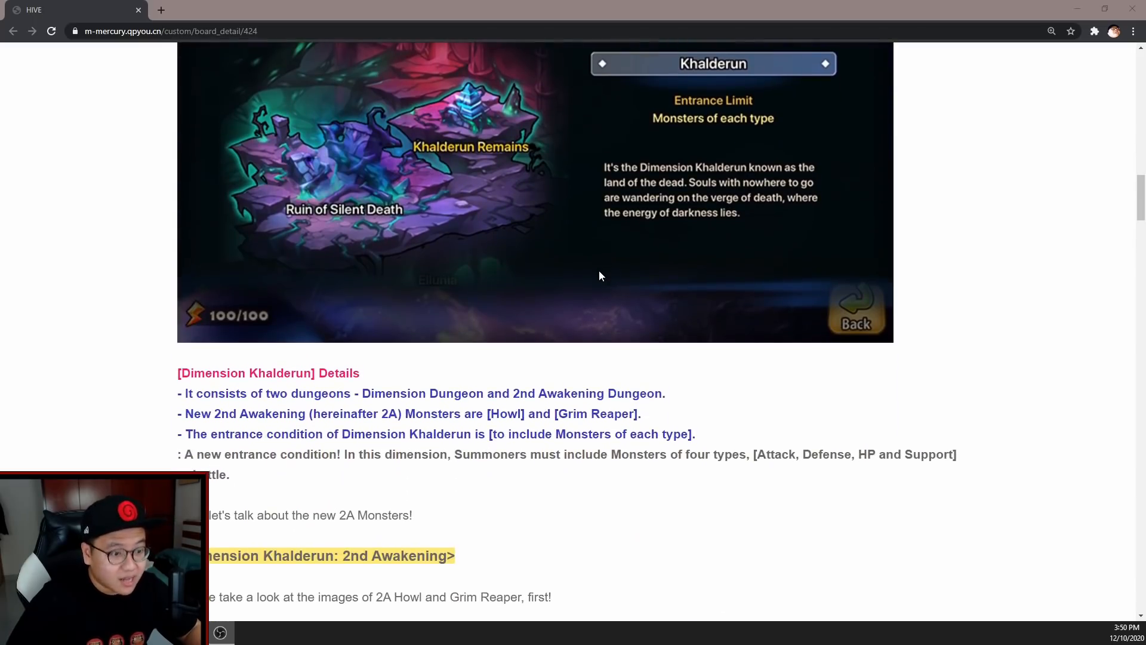
scroll("down", 3)
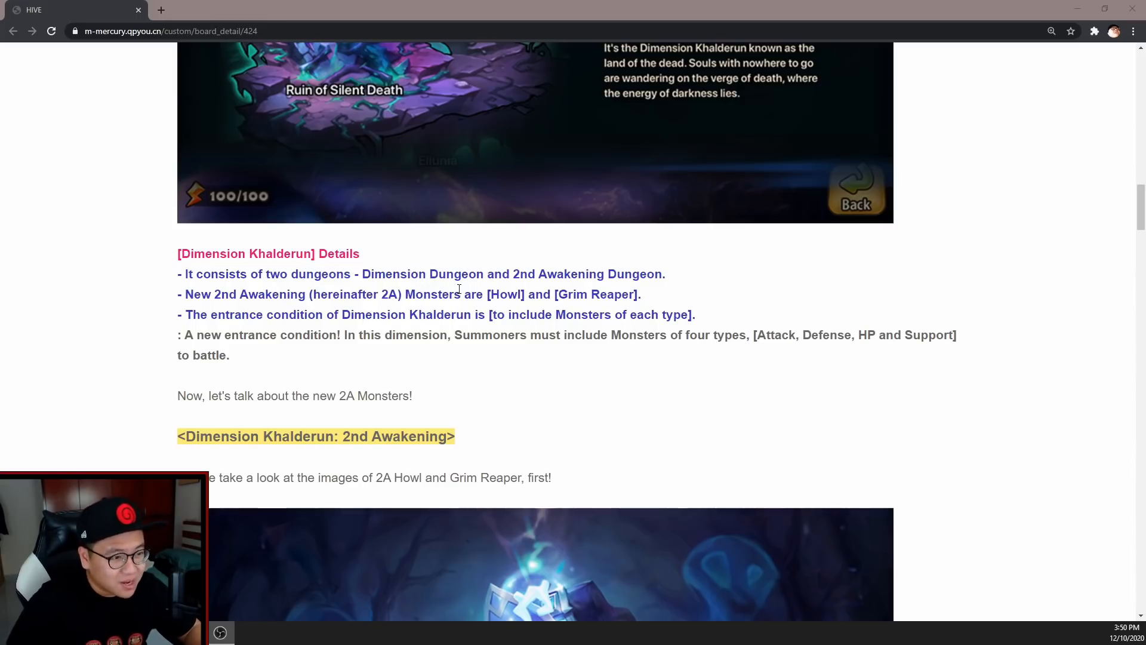
scroll("down", 3)
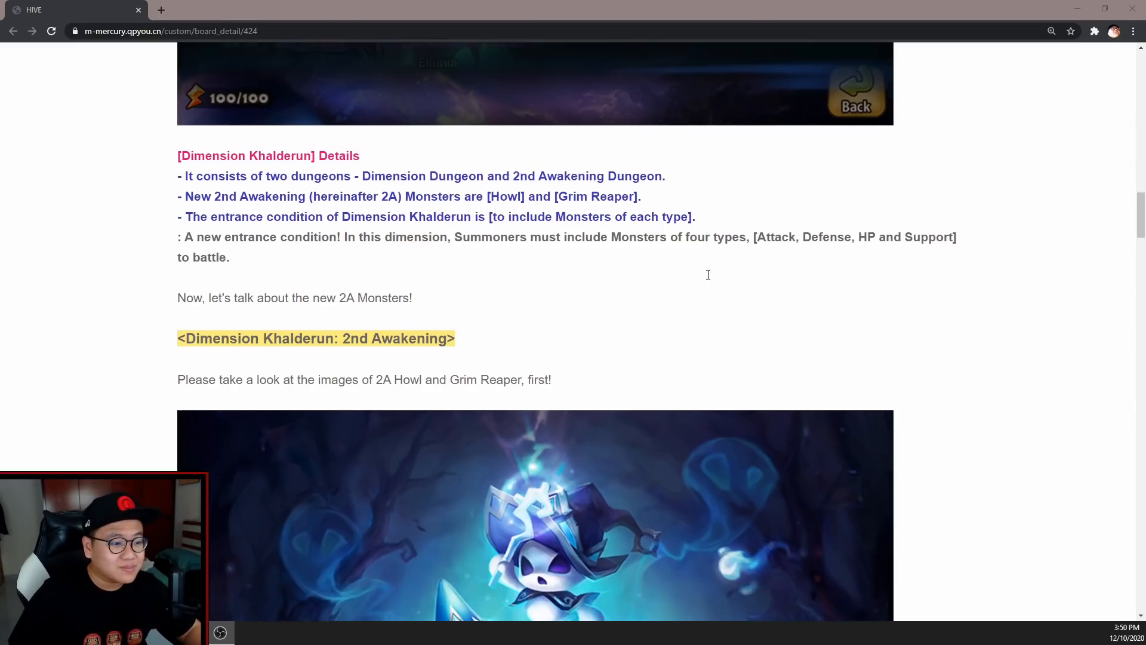
scroll("down", 3)
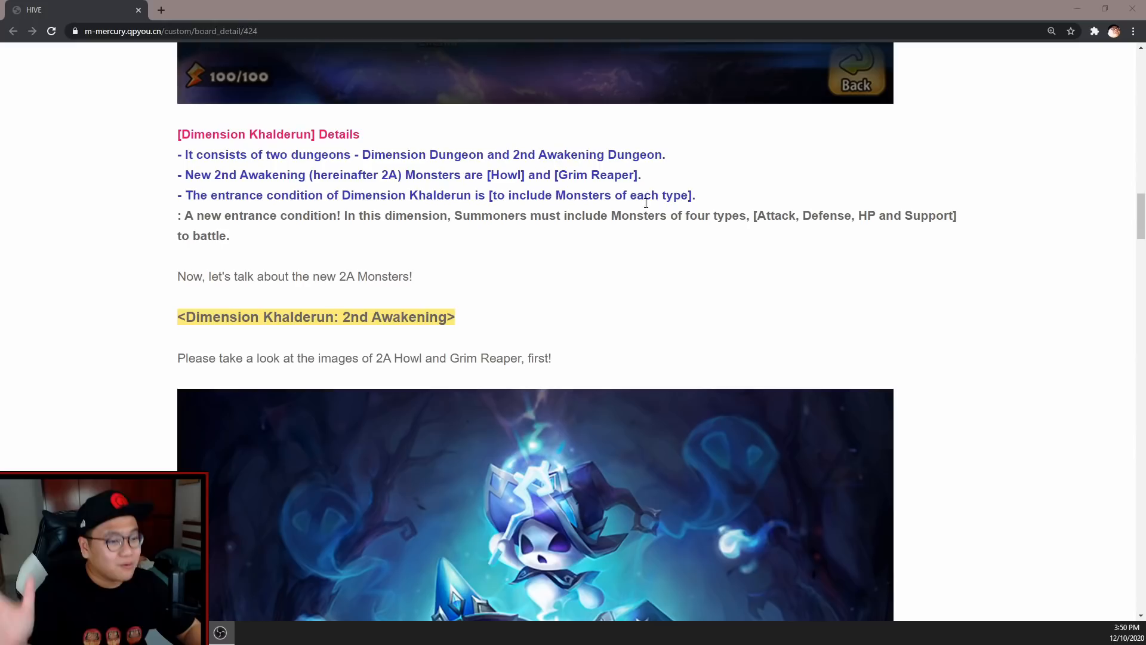
Scroll through the 2A Howl and Grim Reaper artwork to Howl's skill comparison table
scroll("down", 3)
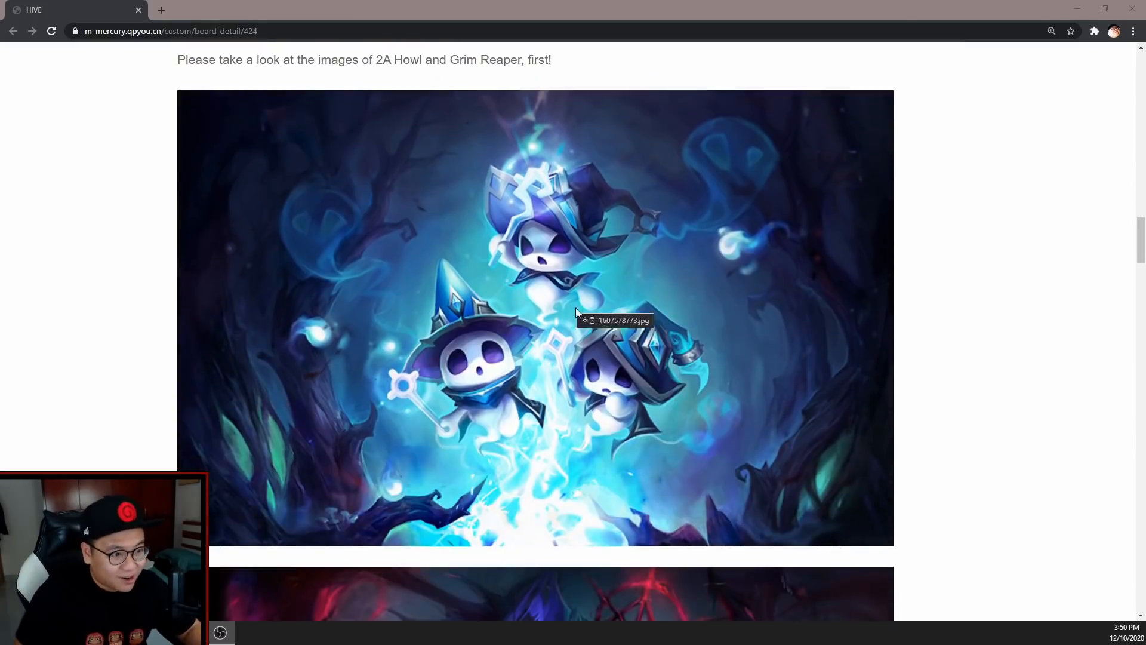
mouse_move(493, 325)
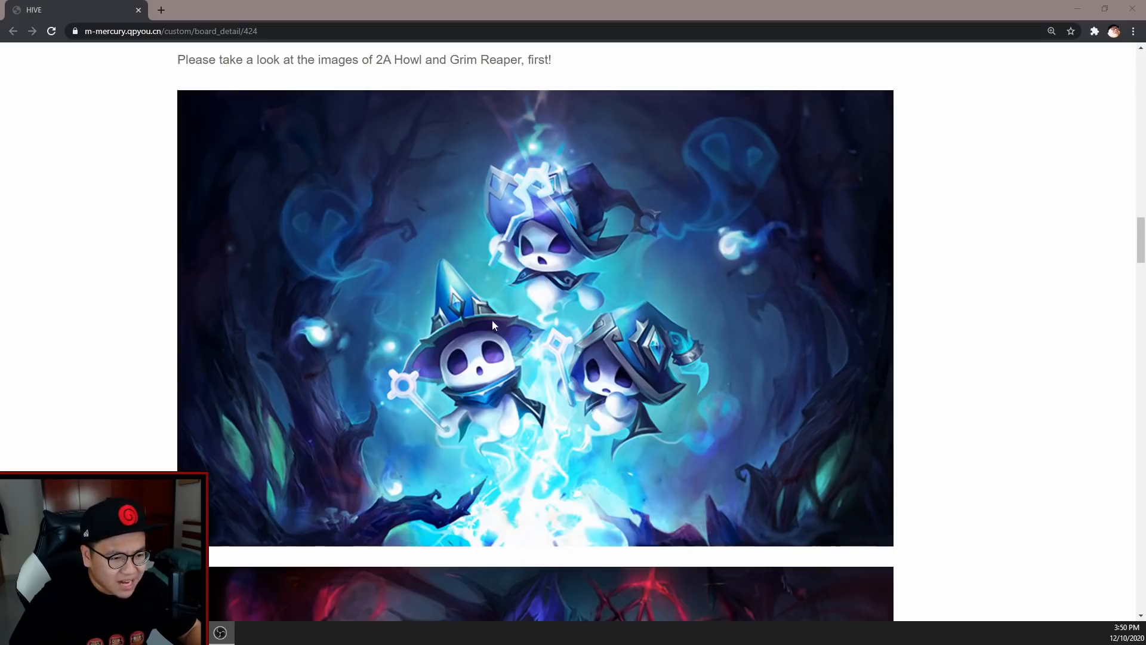
scroll("down", 3)
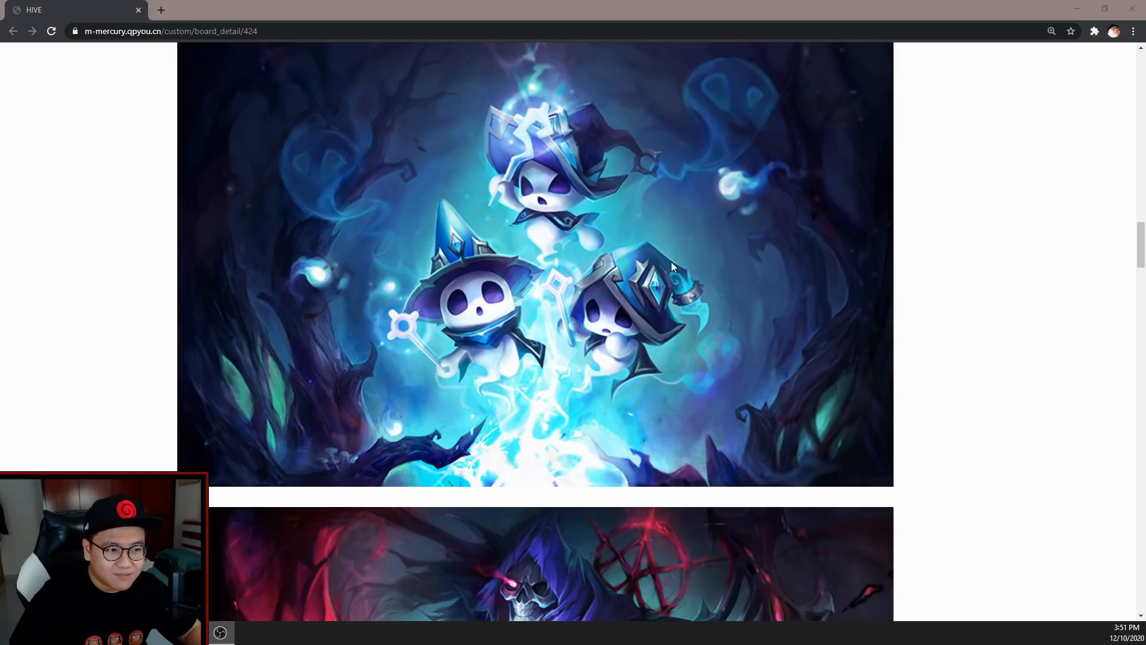
scroll("down", 3)
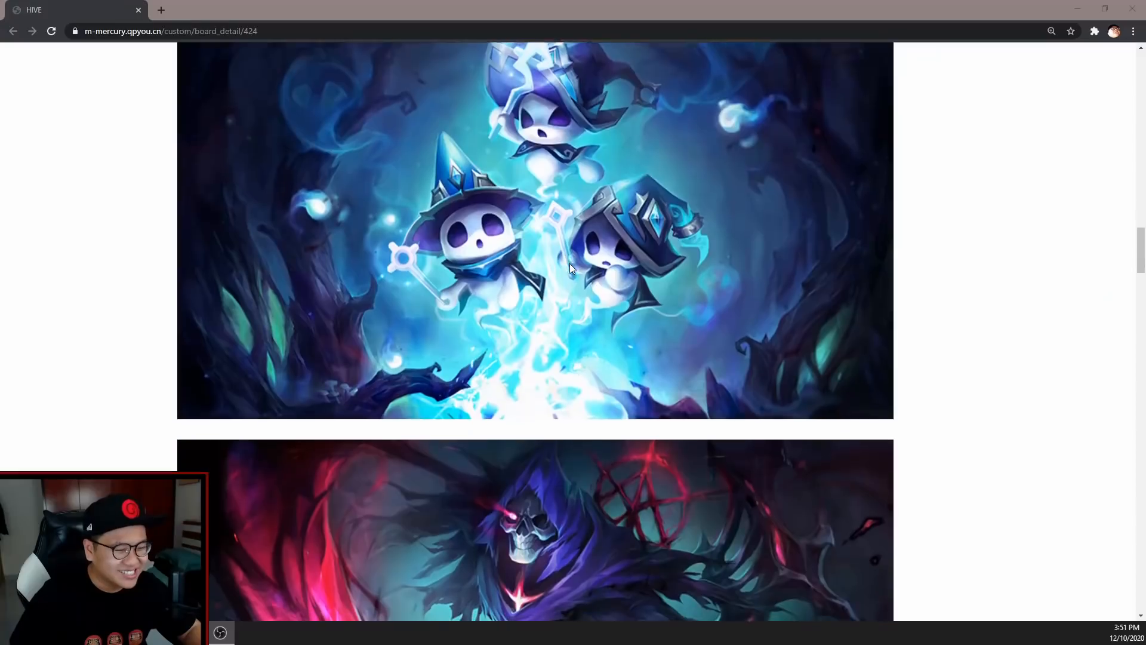
scroll("down", 3)
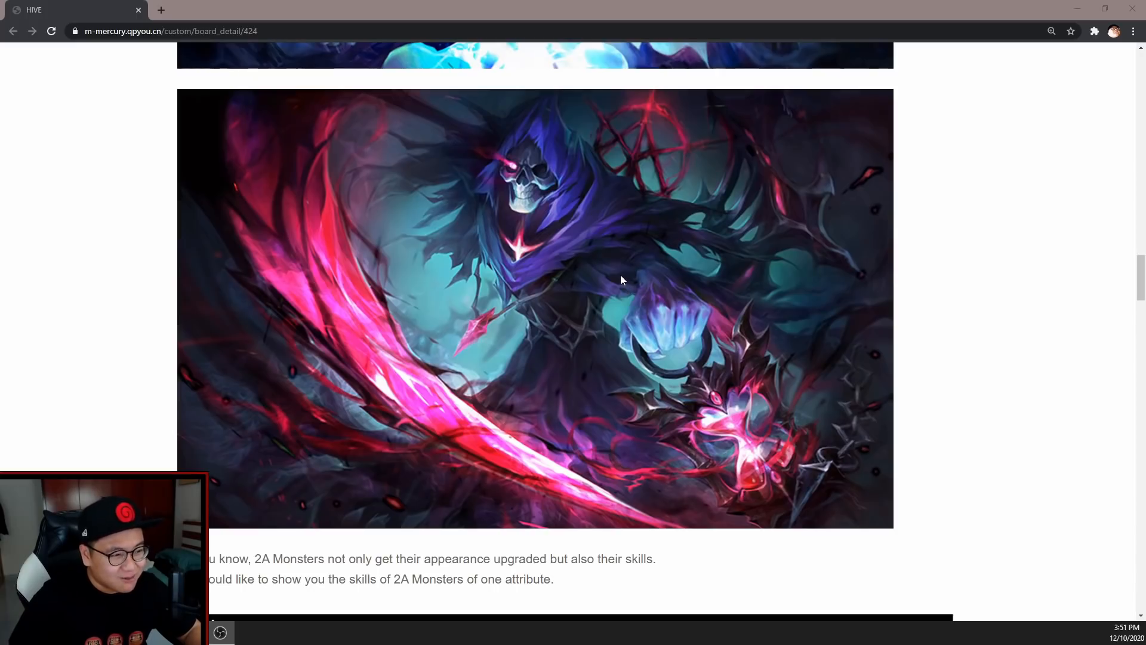
scroll("down", 3)
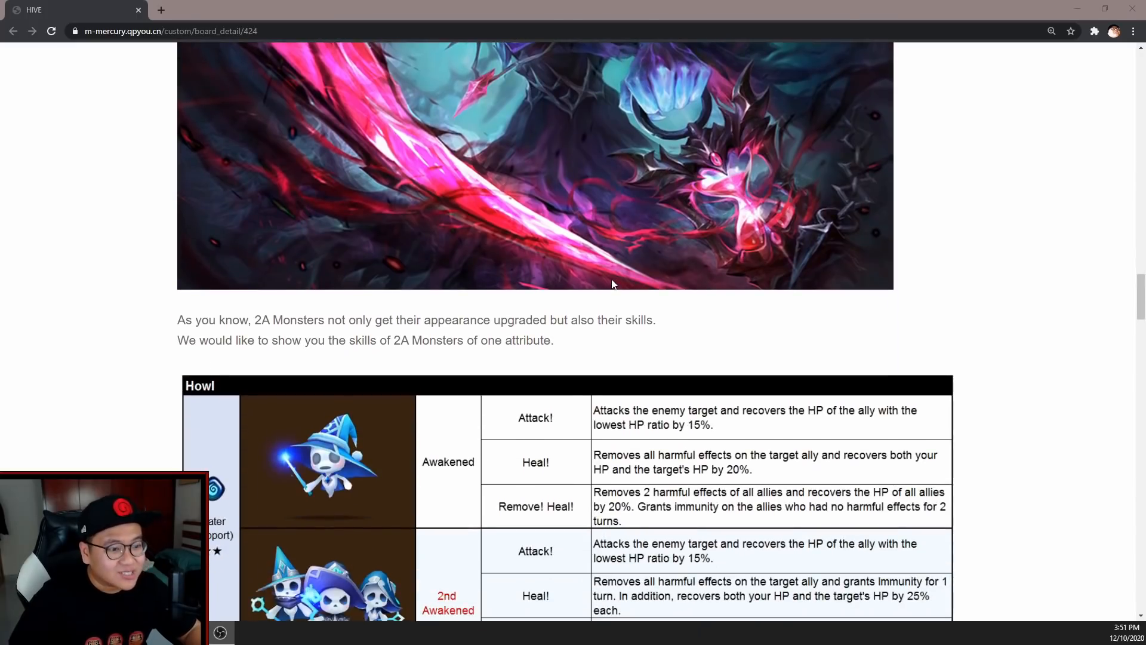
mouse_move(607, 172)
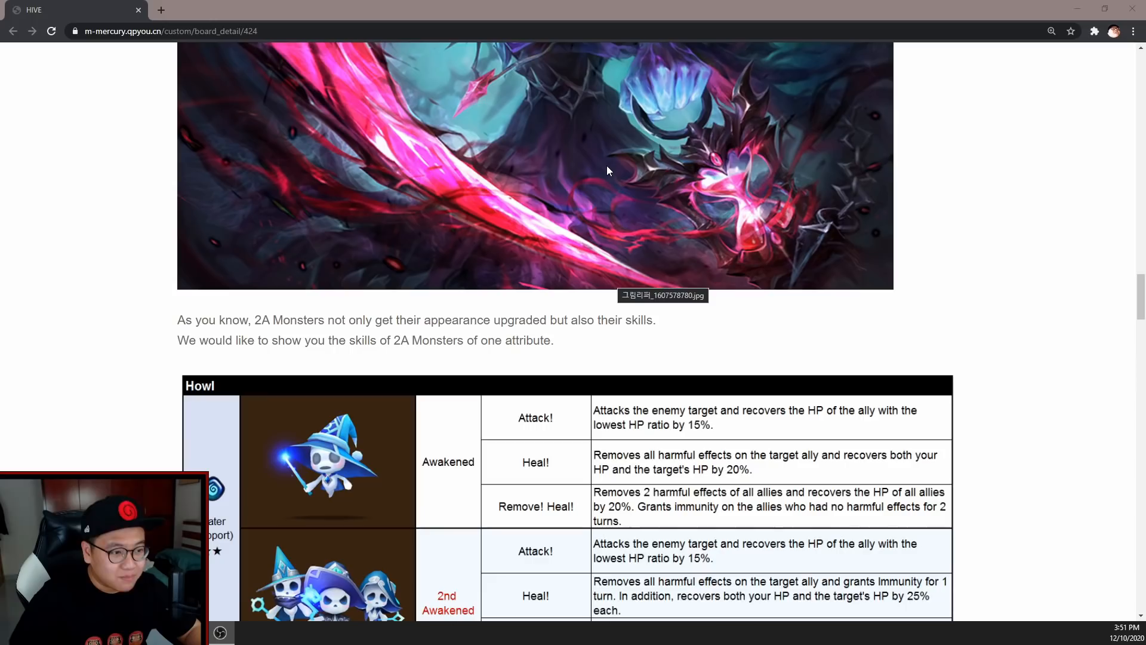
scroll("down", 3)
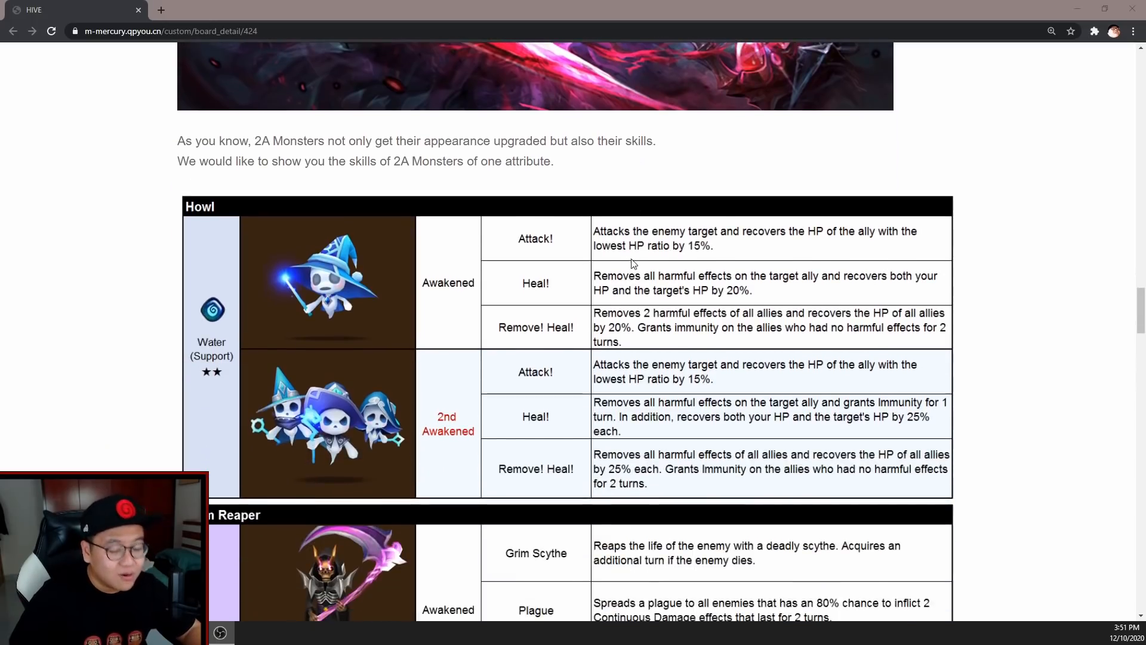
mouse_move(539, 309)
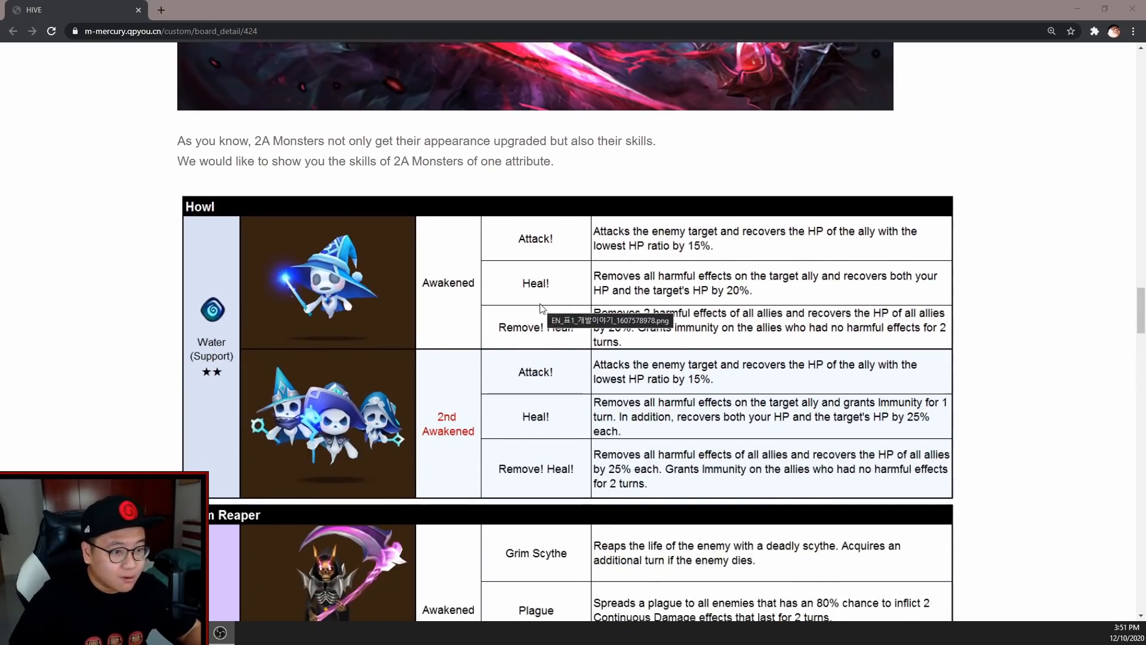
scroll("down", 3)
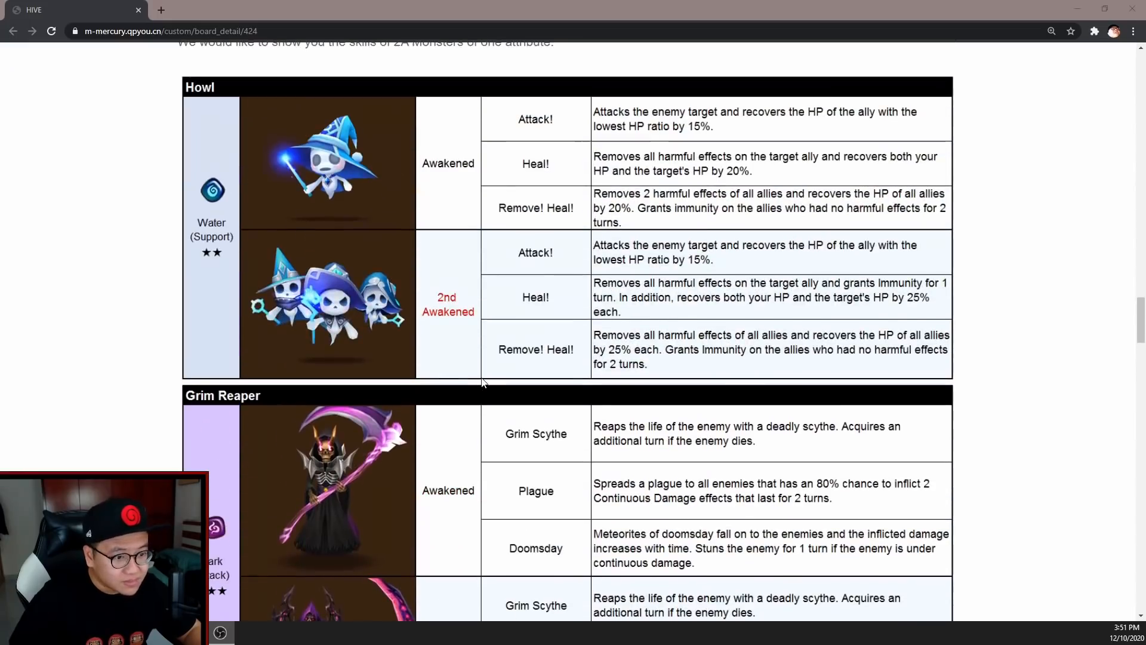
mouse_move(484, 377)
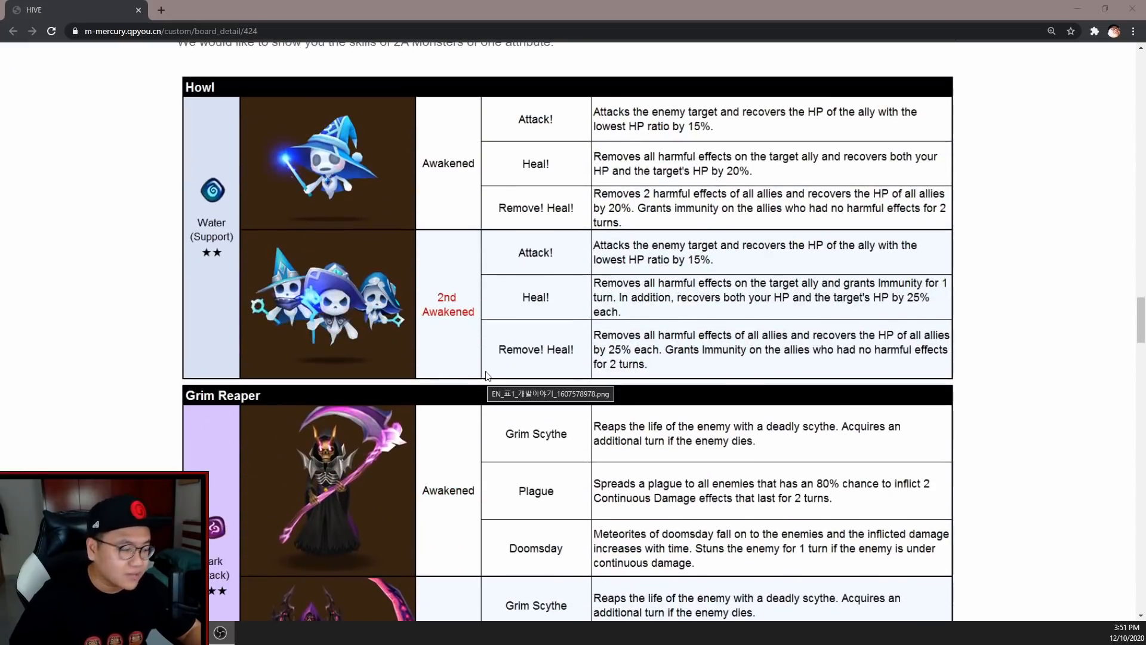
mouse_move(499, 351)
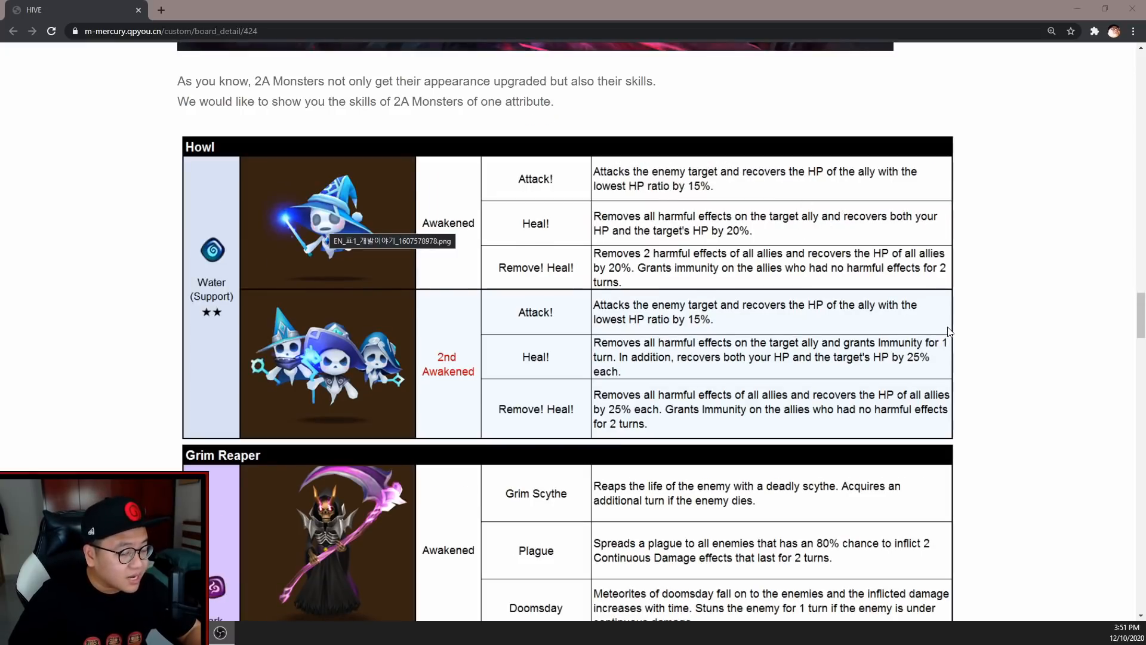
mouse_move(671, 352)
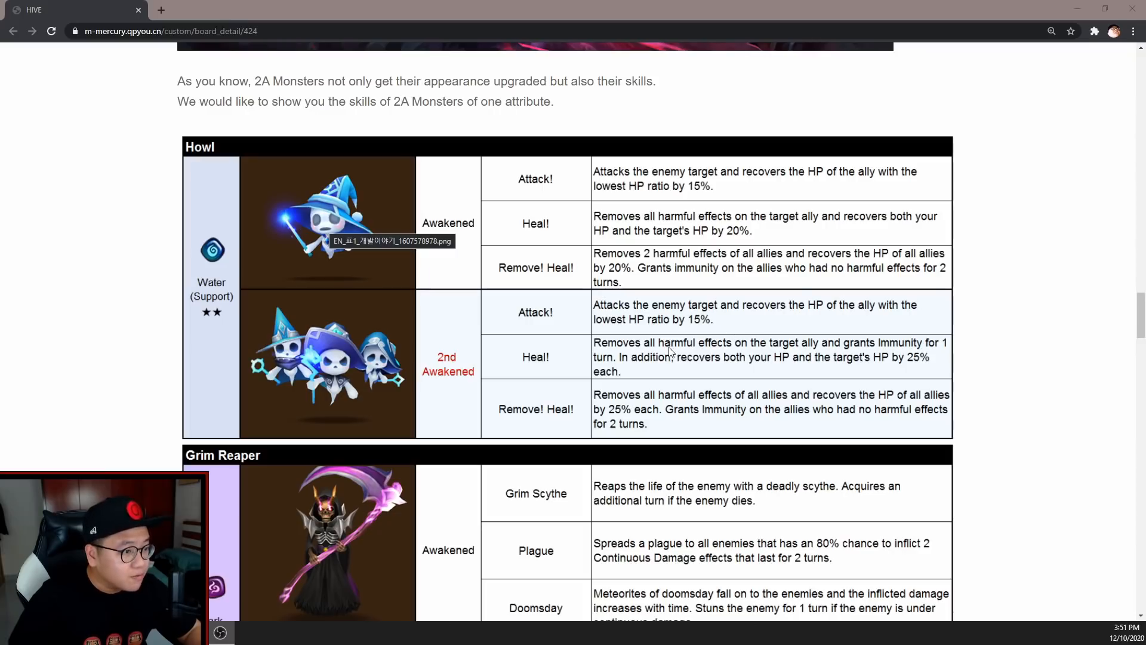
mouse_move(817, 348)
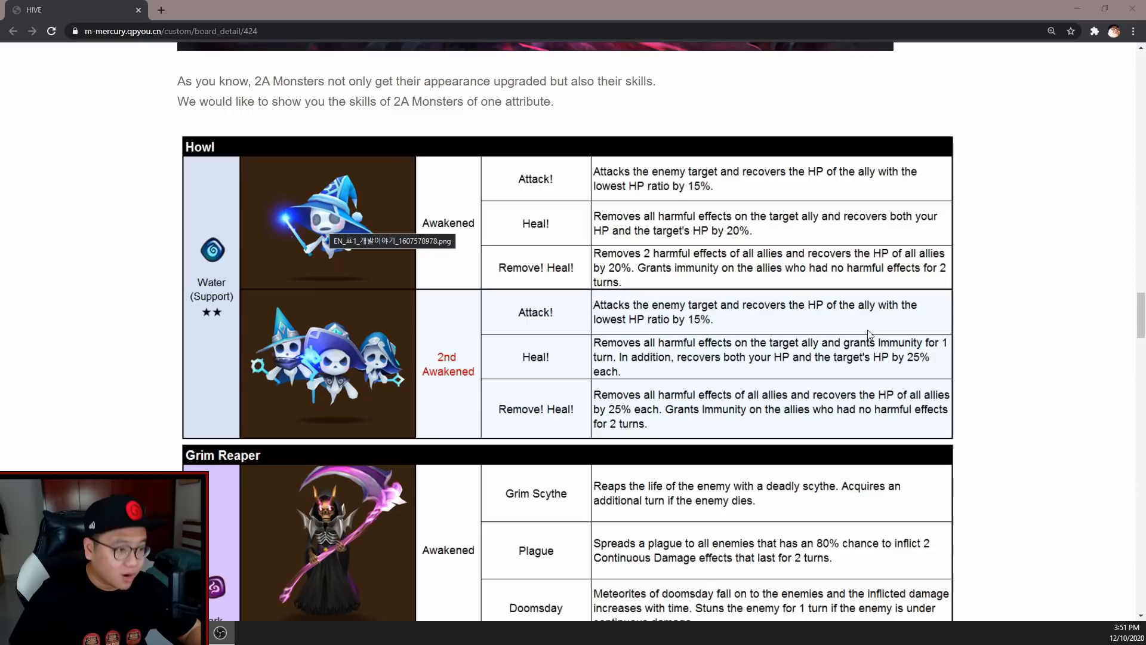
mouse_move(863, 328)
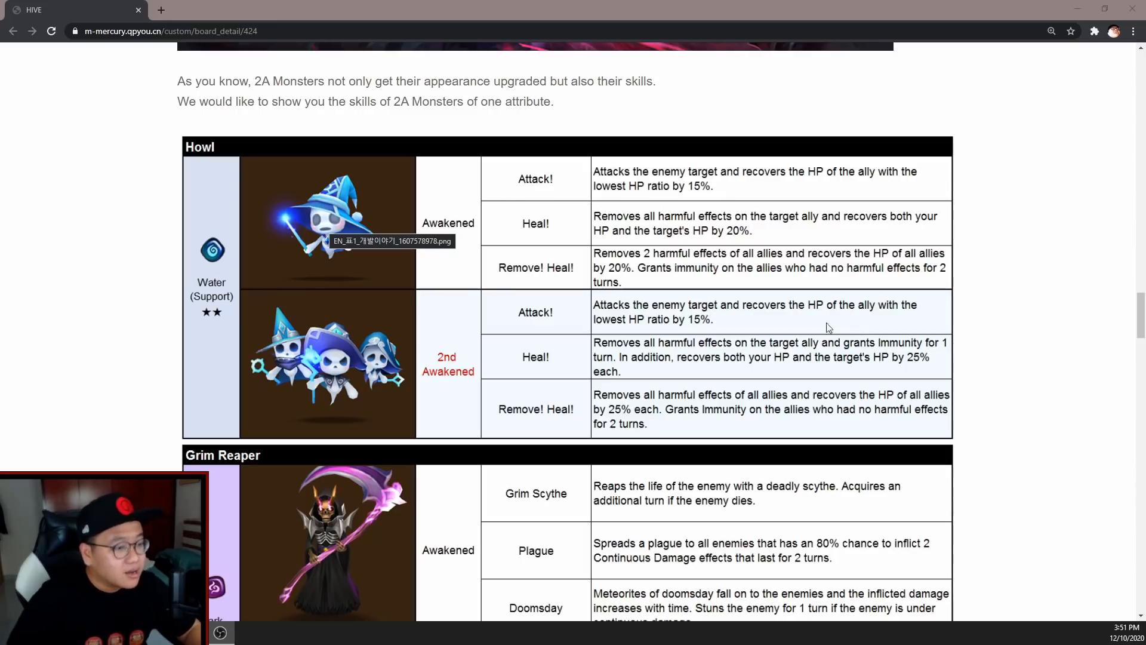
mouse_move(746, 335)
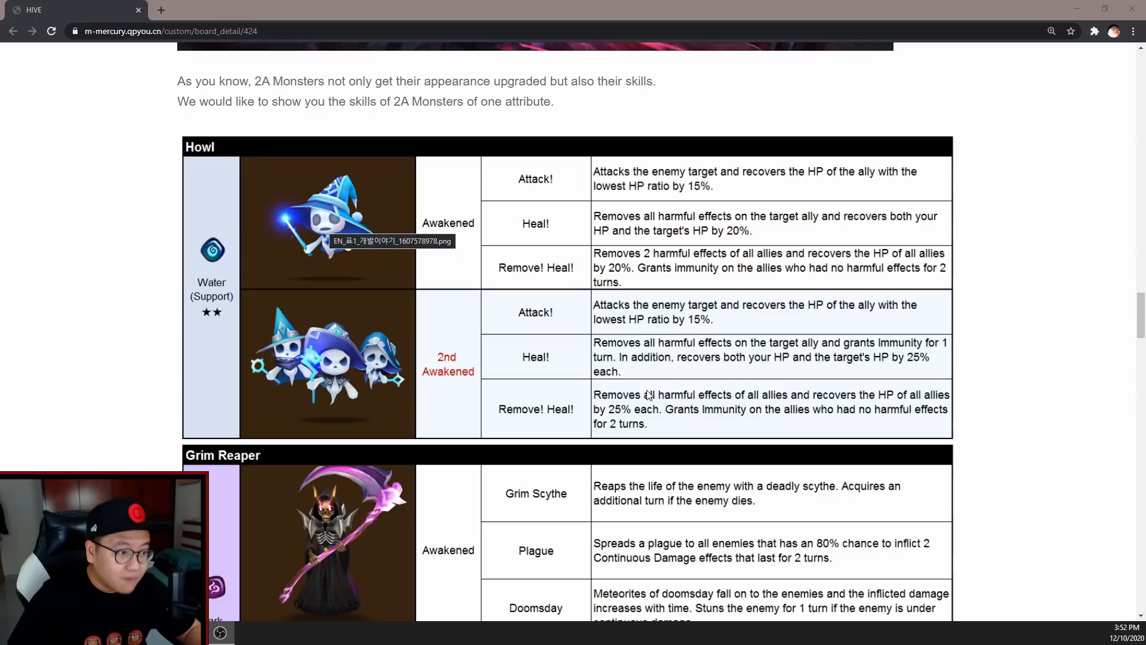
mouse_move(632, 263)
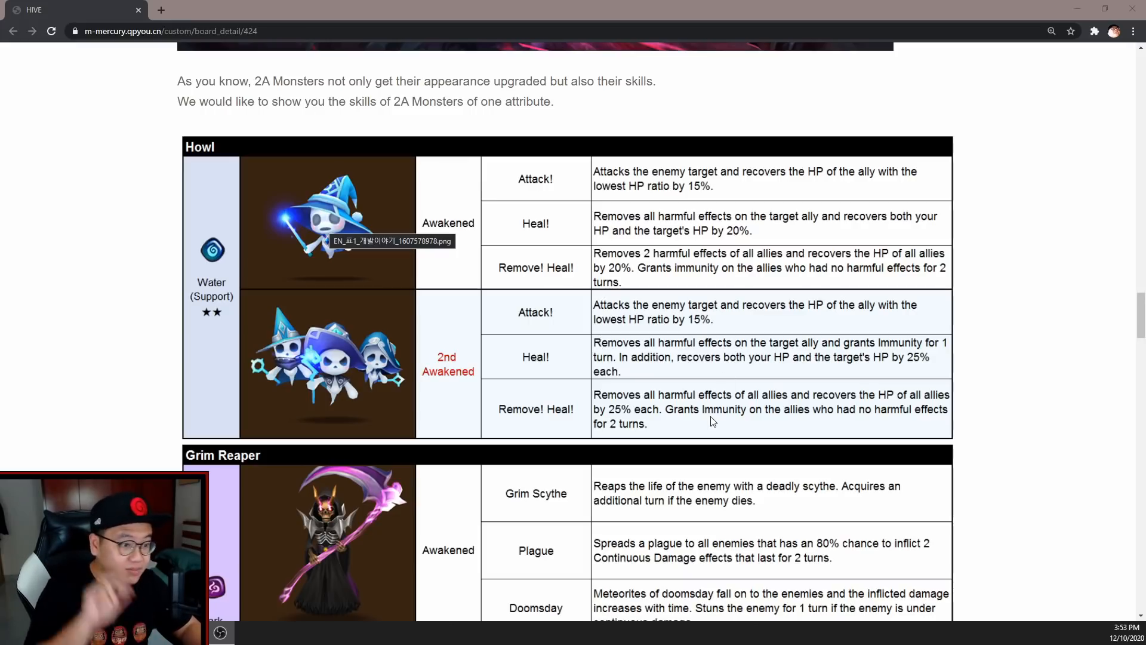
mouse_move(380, 432)
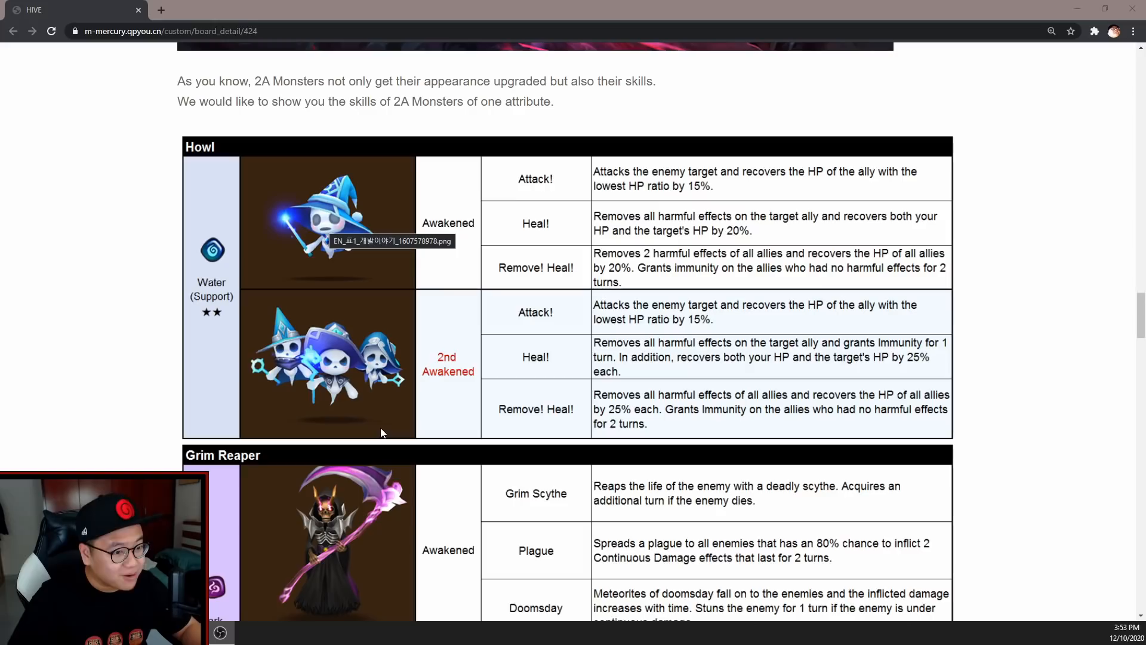
Scroll to Grim Reaper's Awakened and 2nd Awakened skill table and the closing remarks
scroll("down", 3)
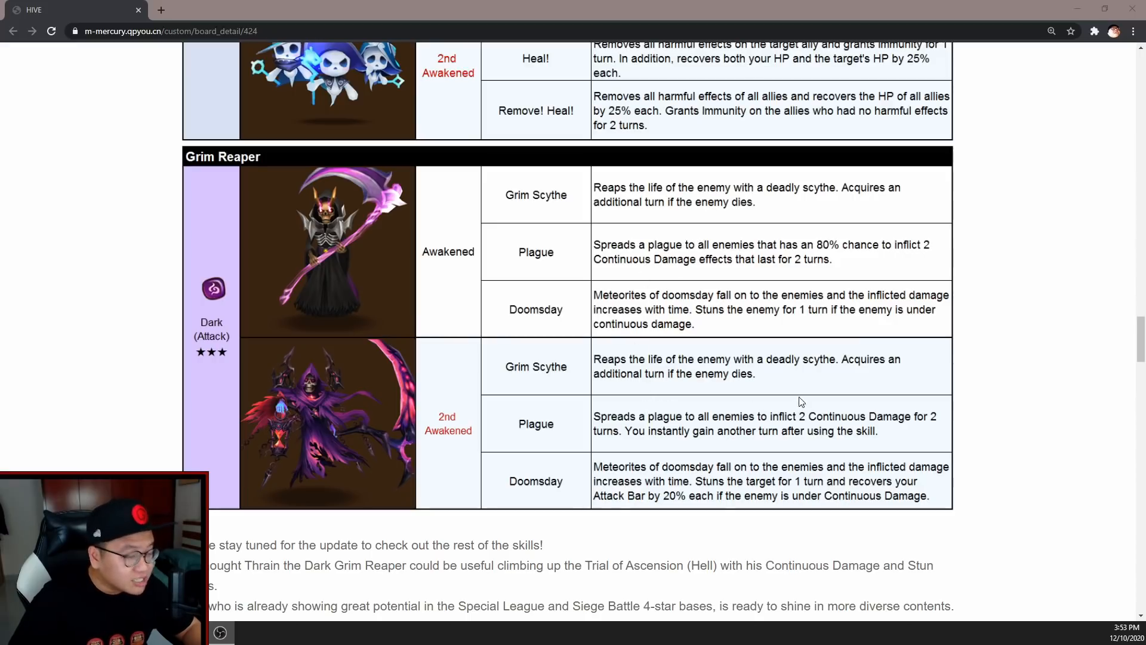
mouse_move(743, 438)
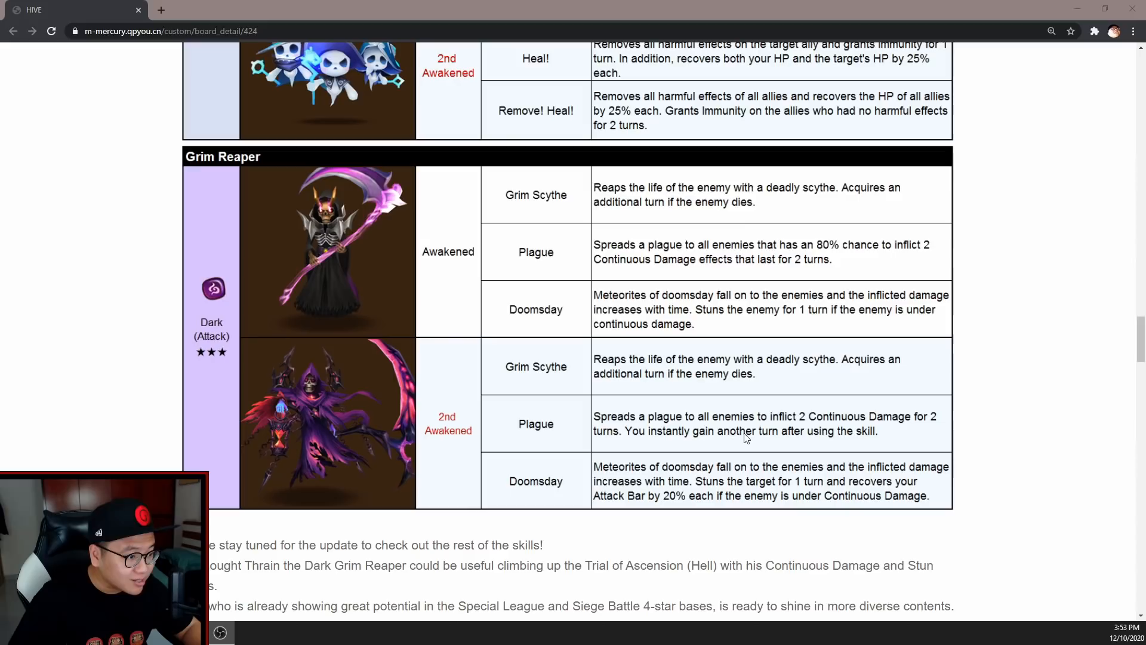
mouse_move(745, 424)
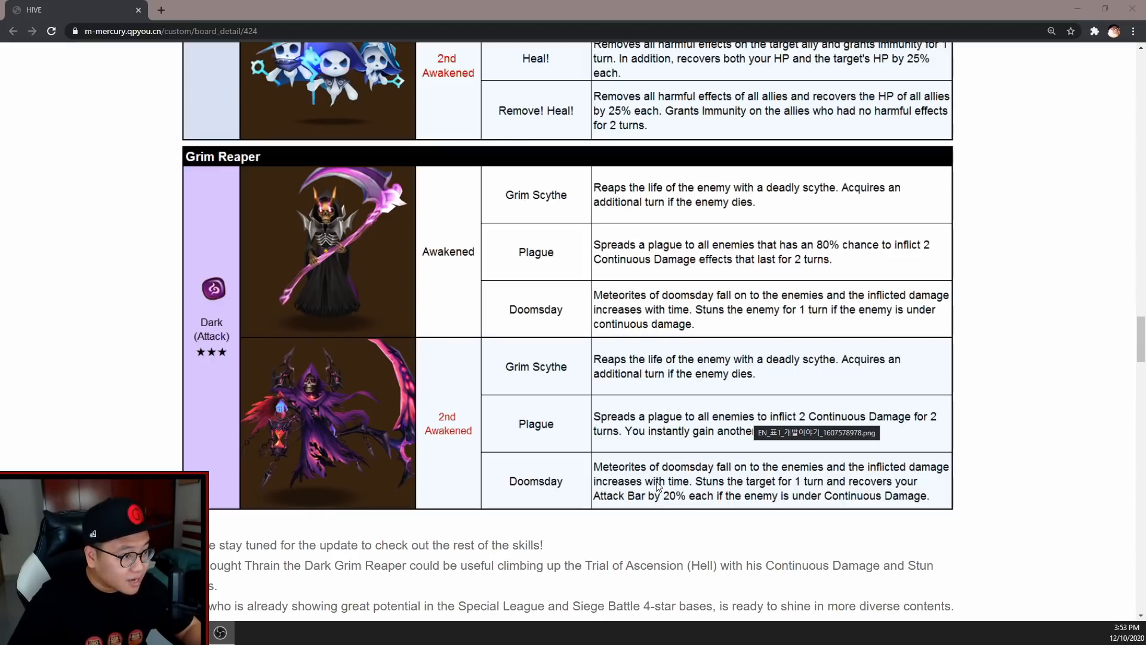
mouse_move(905, 466)
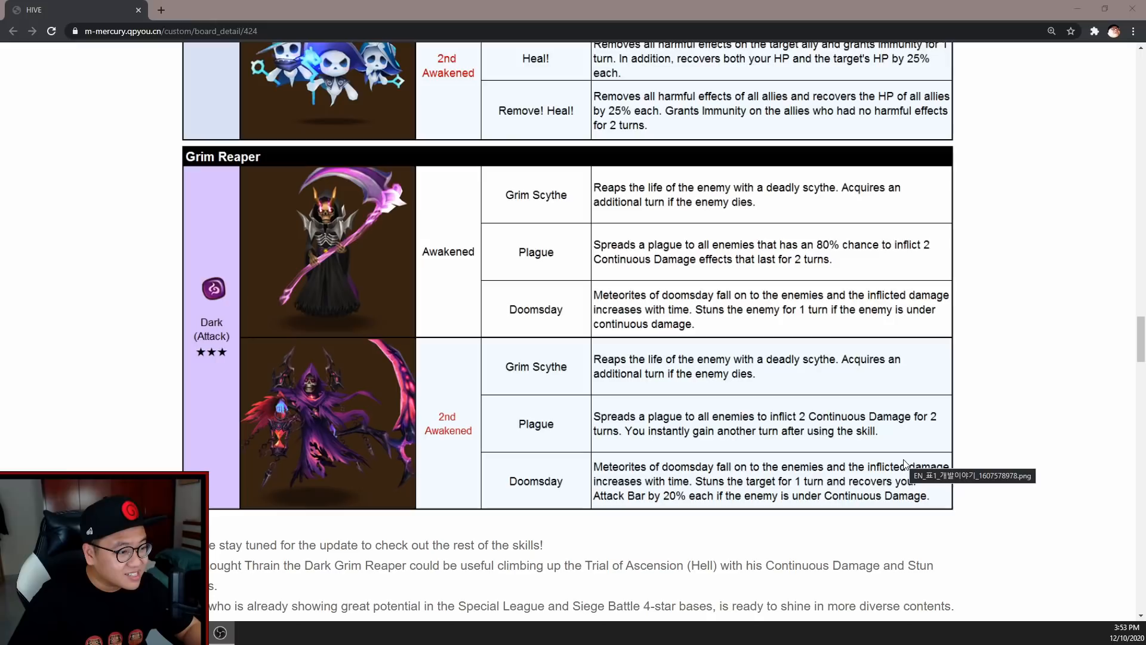
mouse_move(1002, 490)
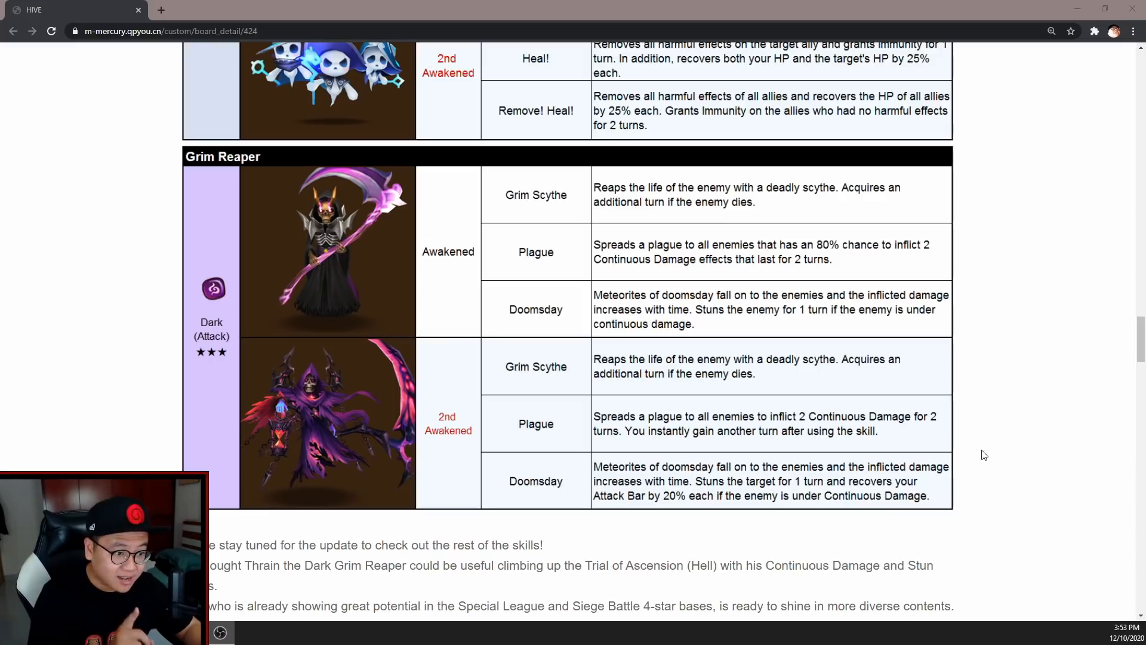
mouse_move(962, 462)
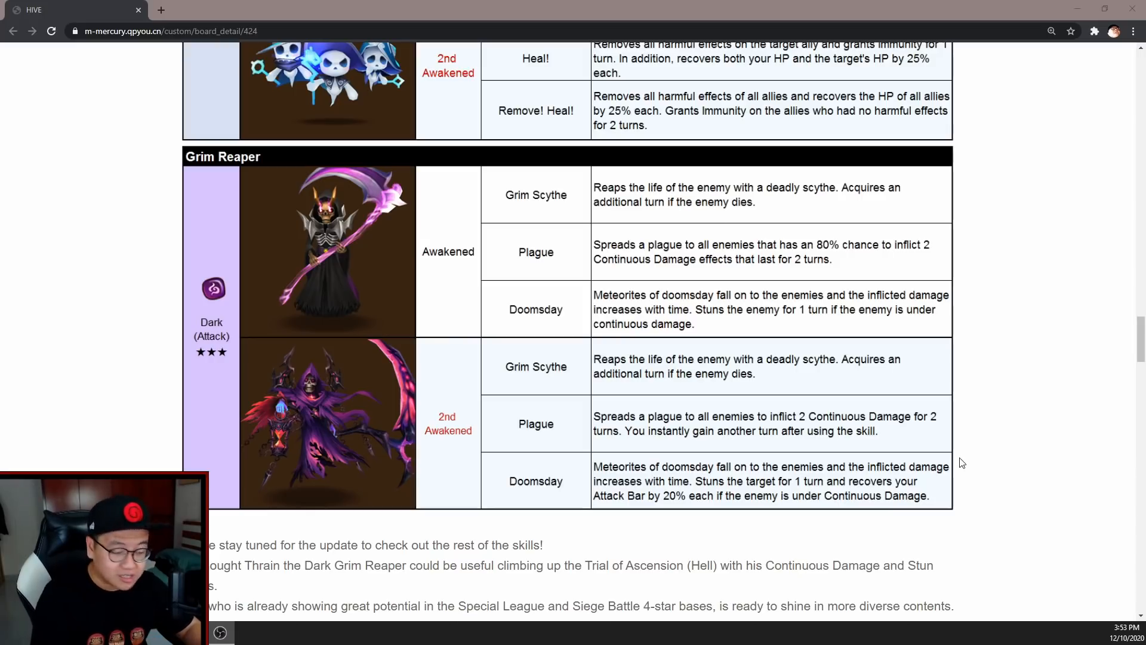
mouse_move(960, 470)
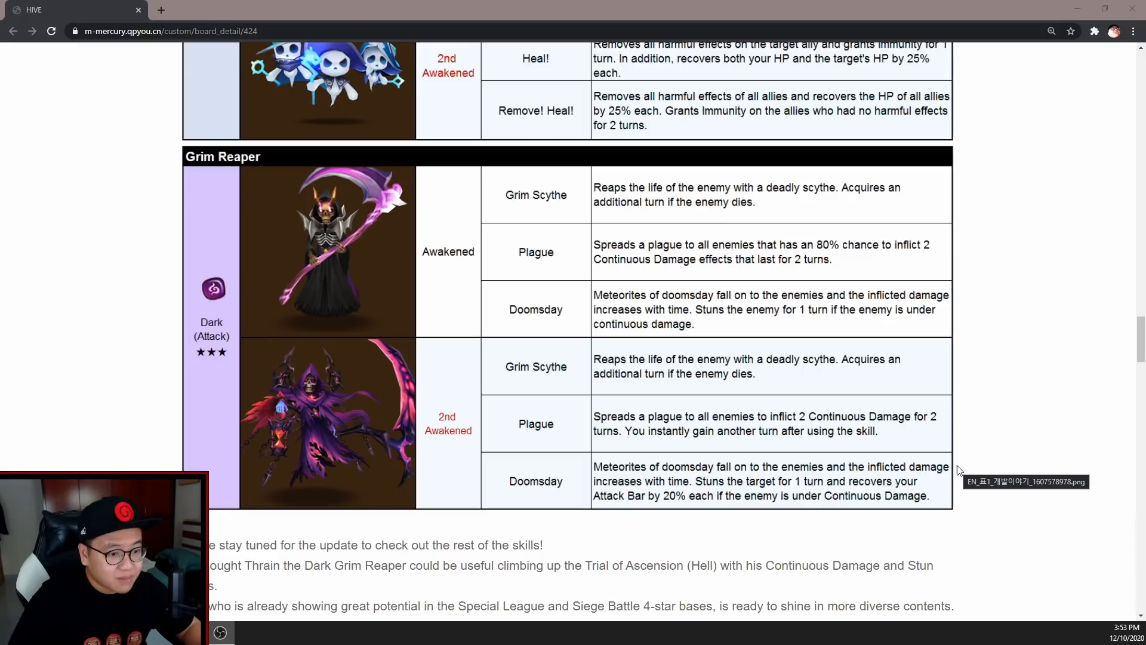
mouse_move(970, 400)
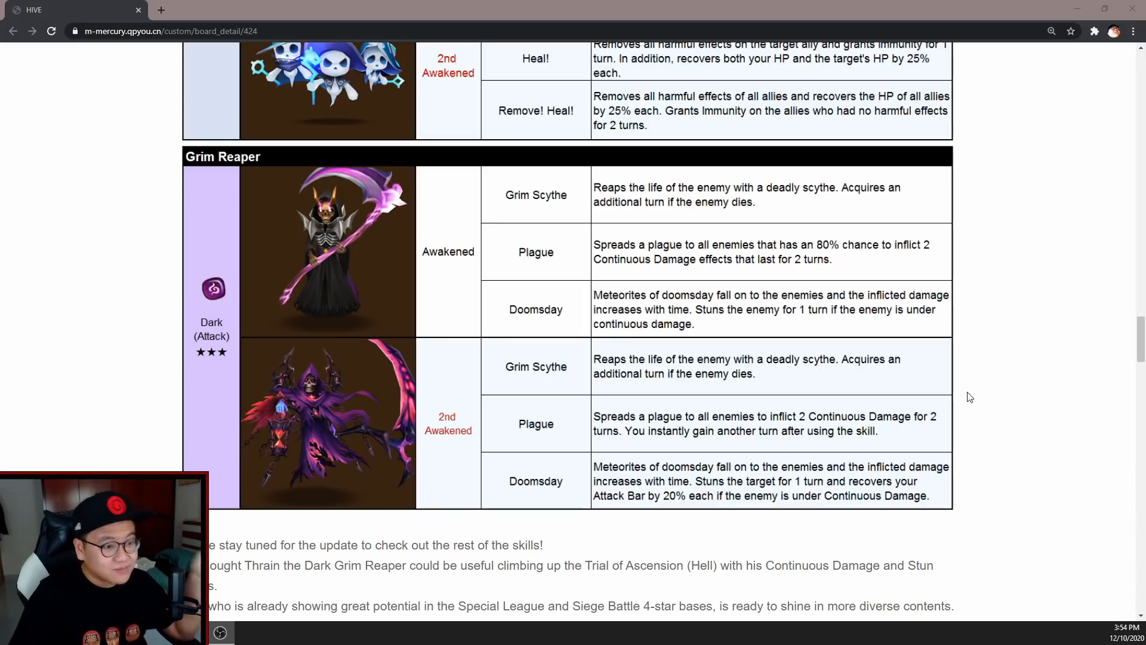
mouse_move(1008, 387)
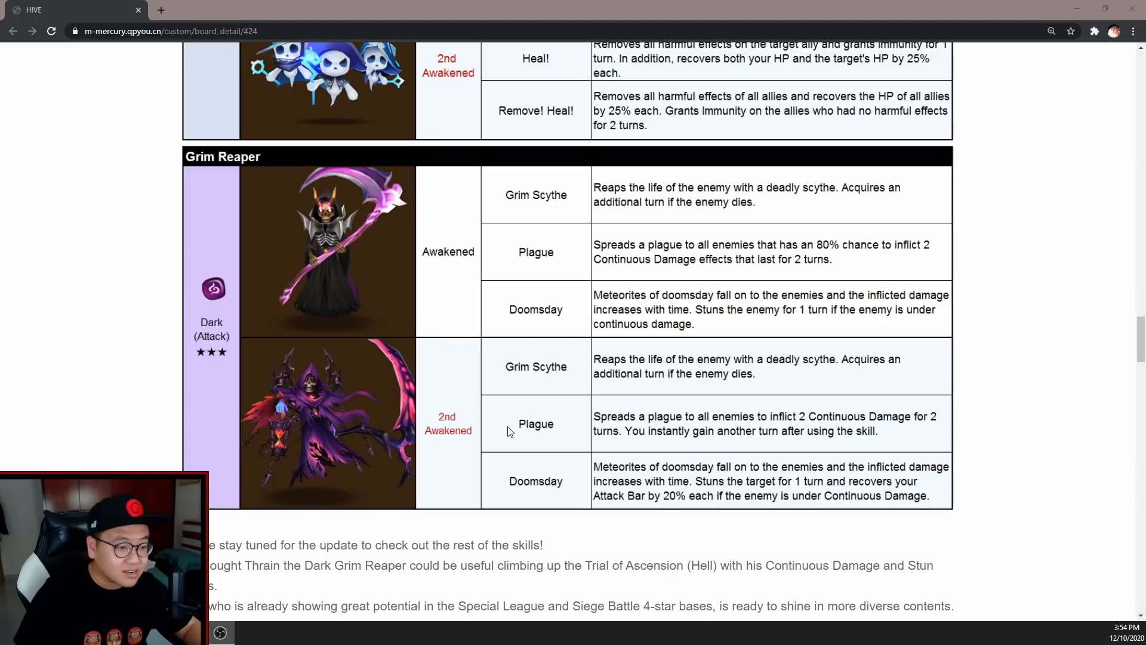
mouse_move(579, 483)
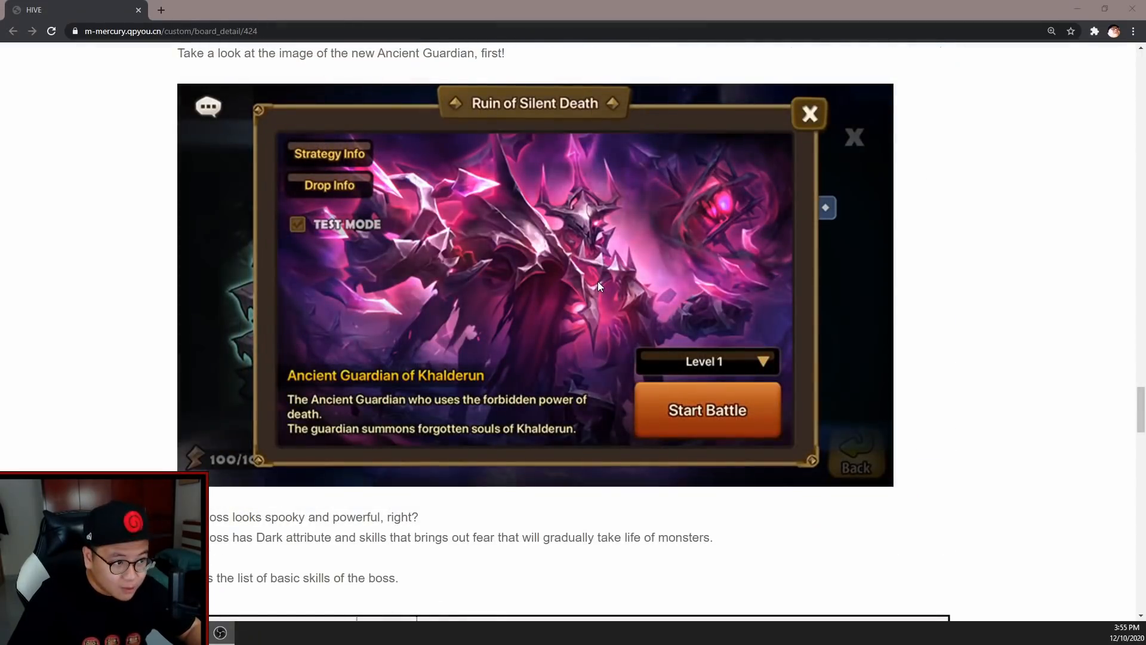
Scroll past the Ancient Guardian image to its three basic skills and the Aura of Death section
scroll("down", 3)
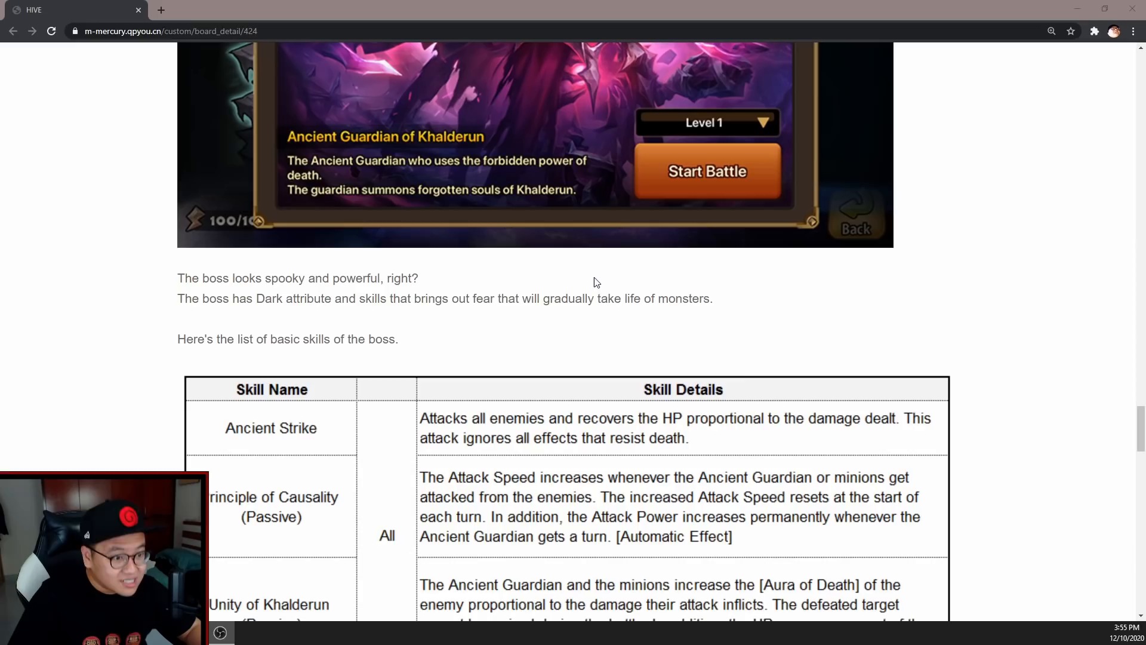
scroll("down", 3)
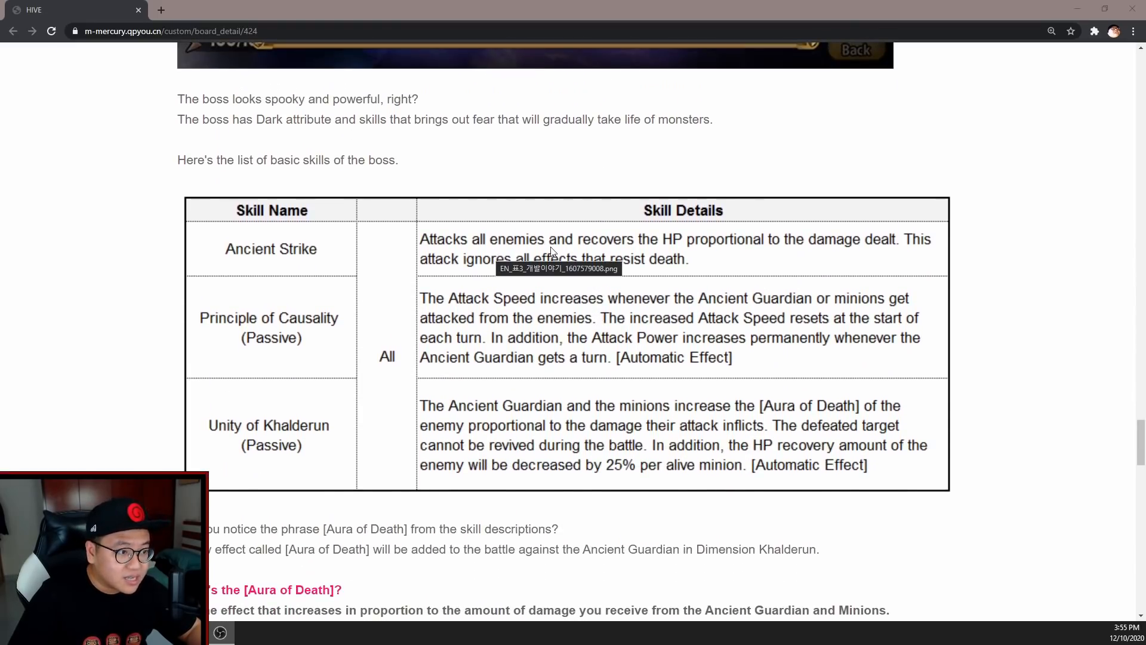
mouse_move(647, 252)
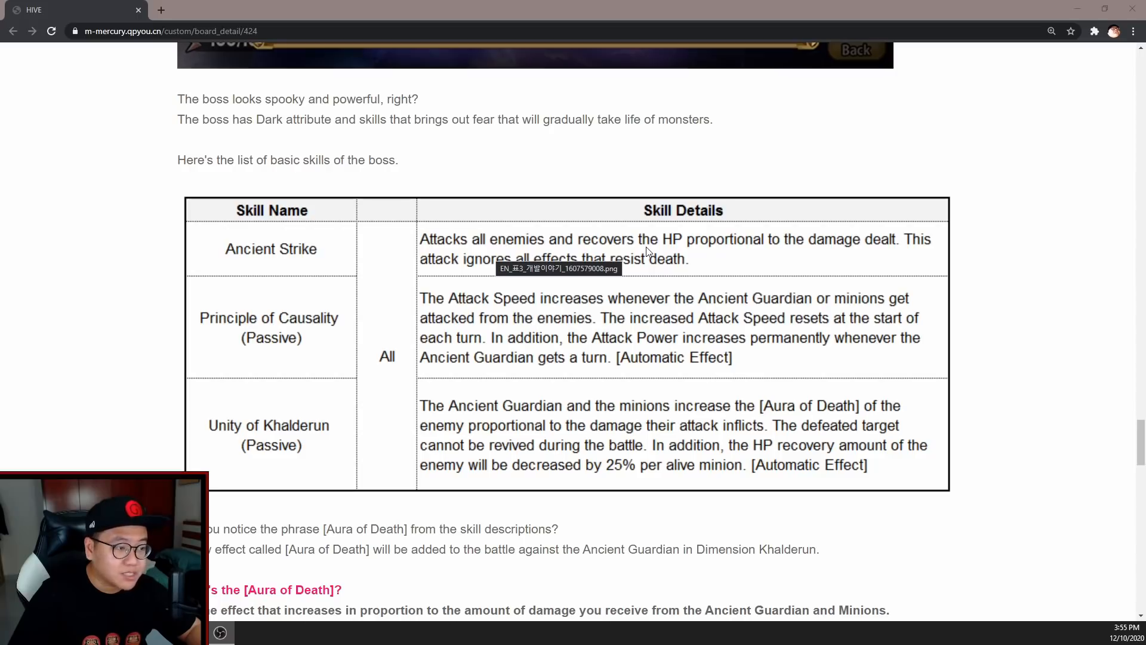
mouse_move(710, 257)
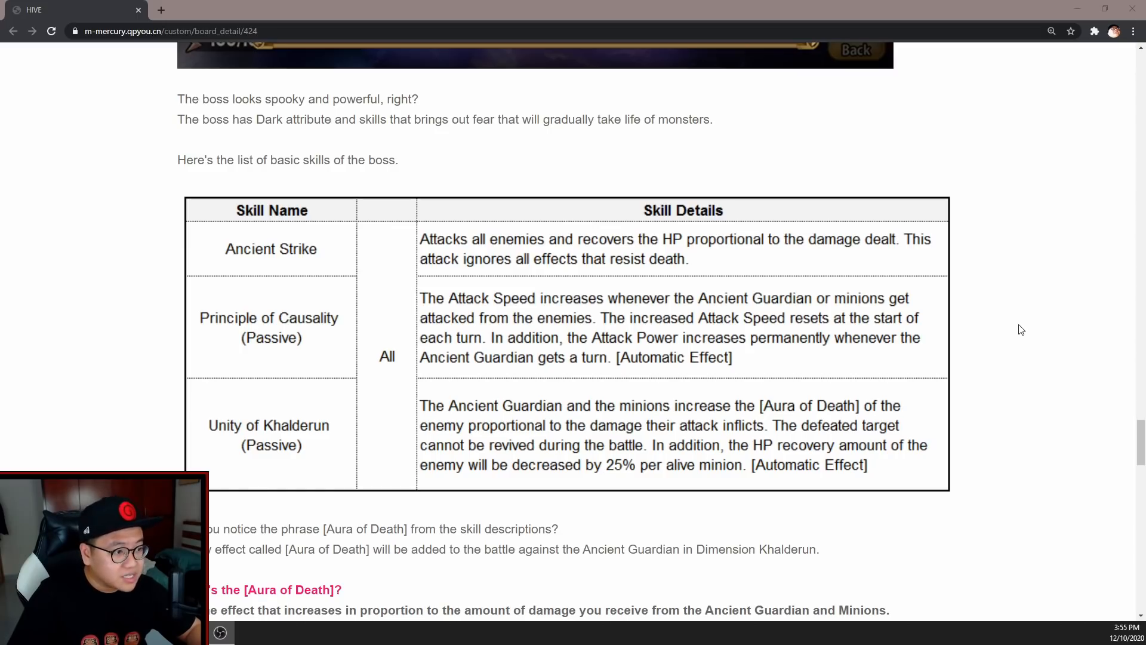
scroll("down", 3)
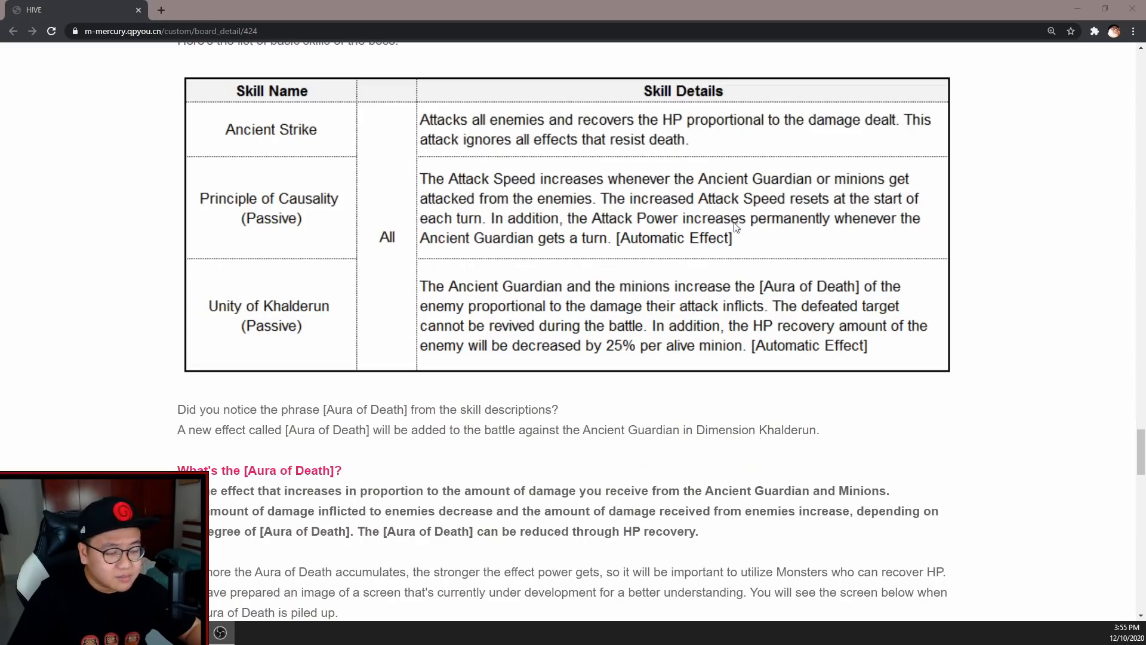
mouse_move(826, 219)
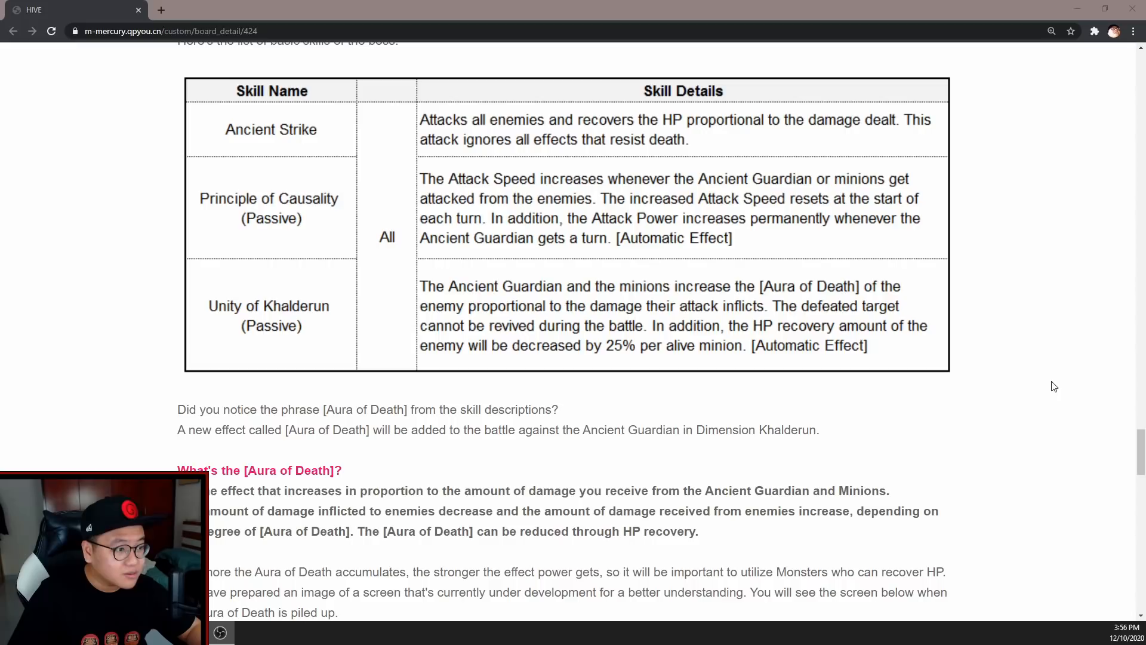
mouse_move(1084, 380)
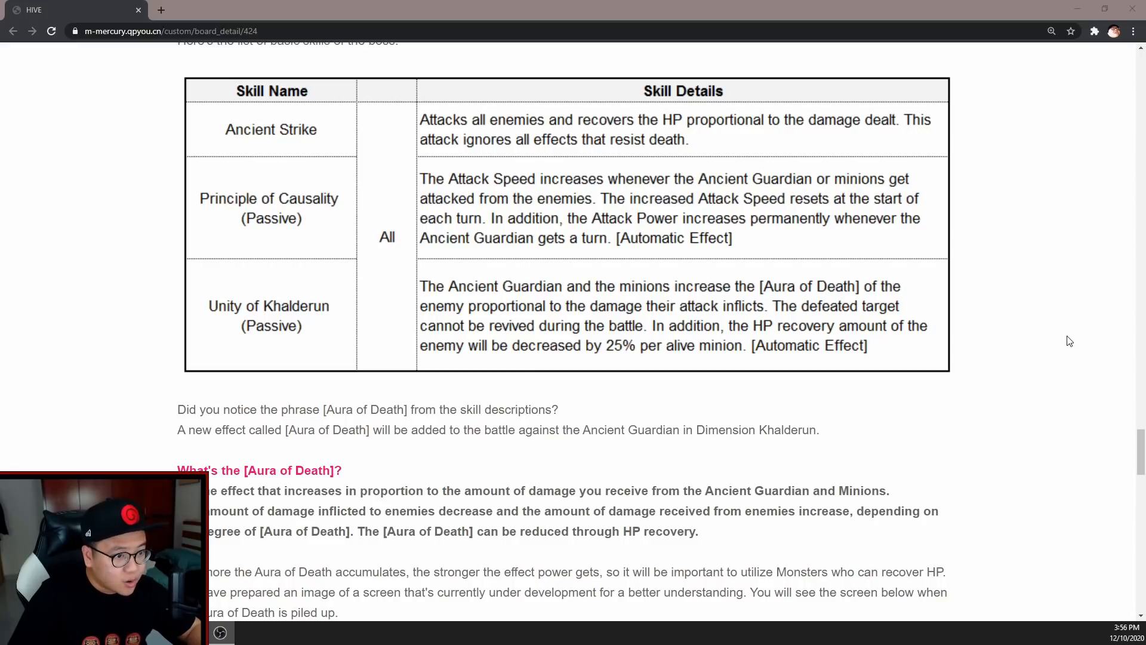
mouse_move(1087, 329)
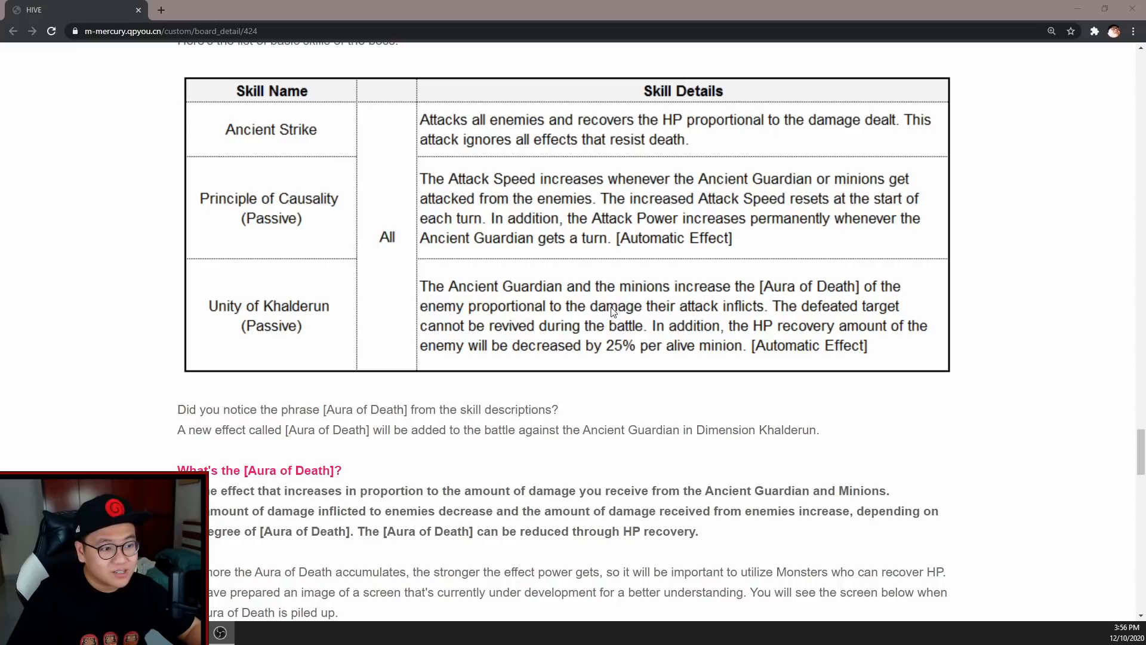
mouse_move(636, 332)
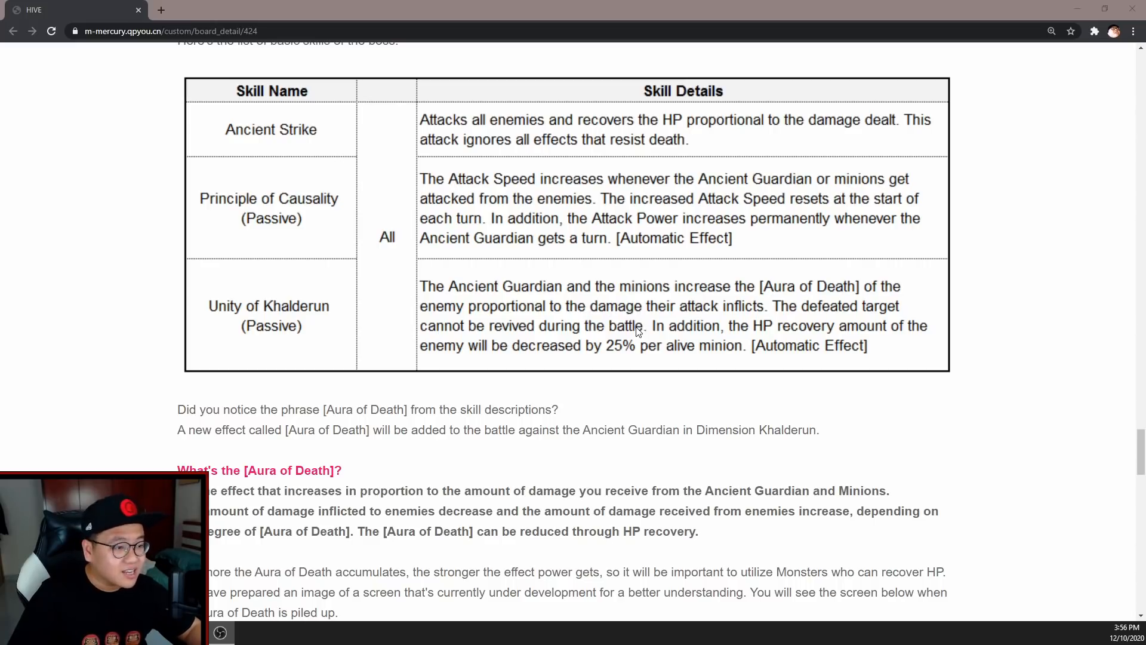
mouse_move(629, 345)
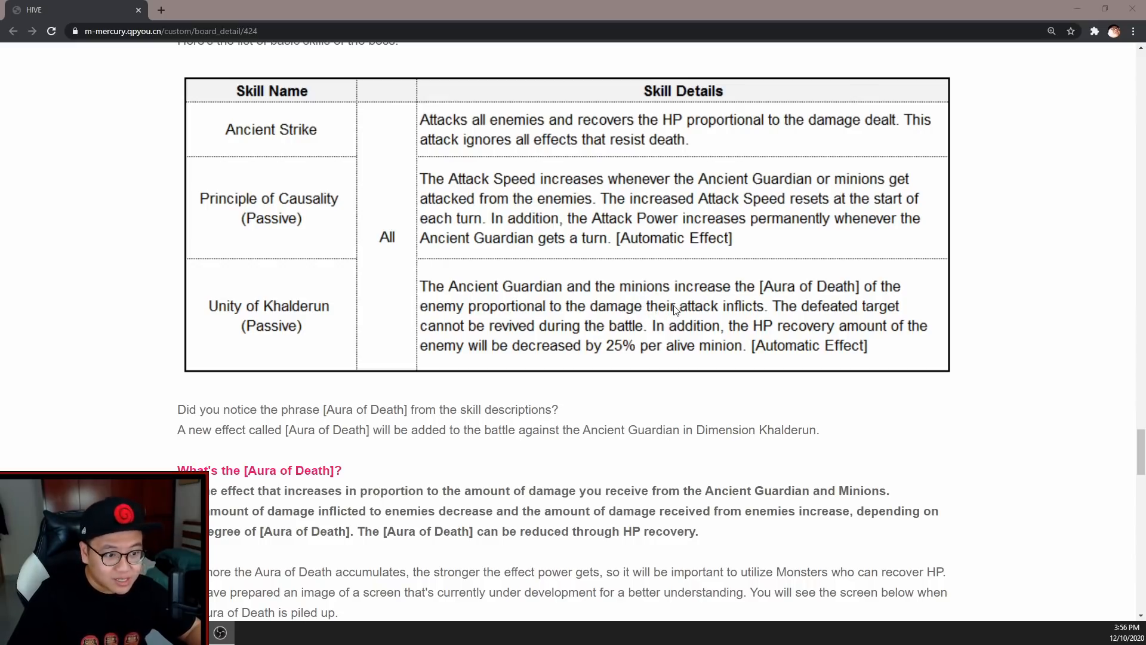
Glance at the Aura of Death battle screenshot, then scroll back to the Ancient Strike–Unity of Khalderun table
scroll("down", 3)
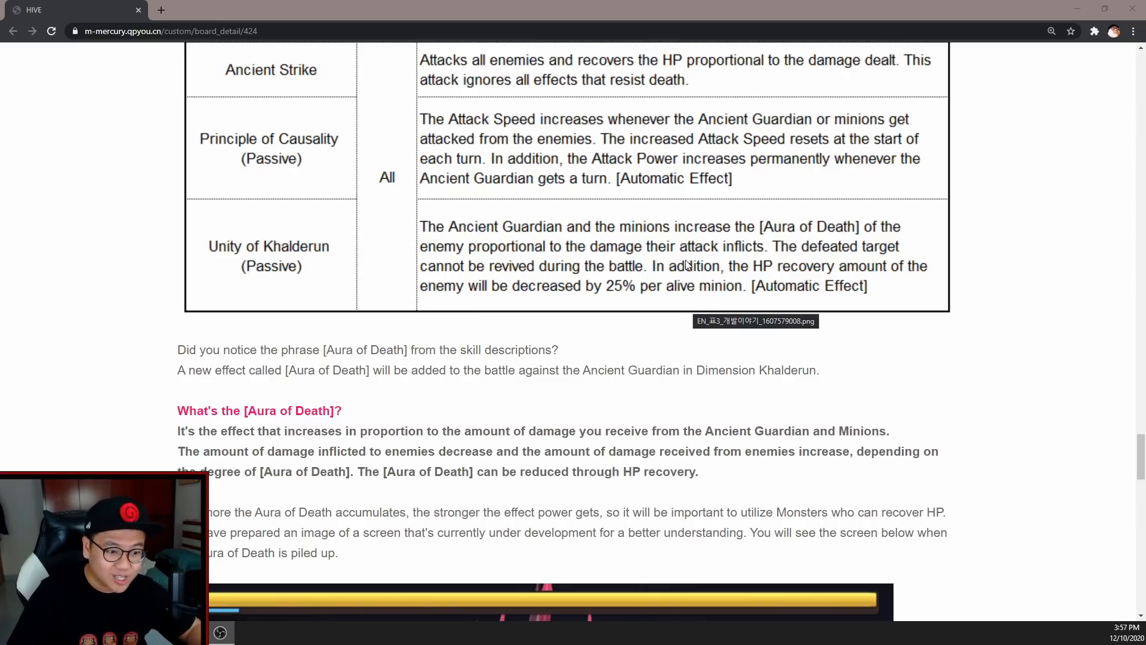
scroll("down", 3)
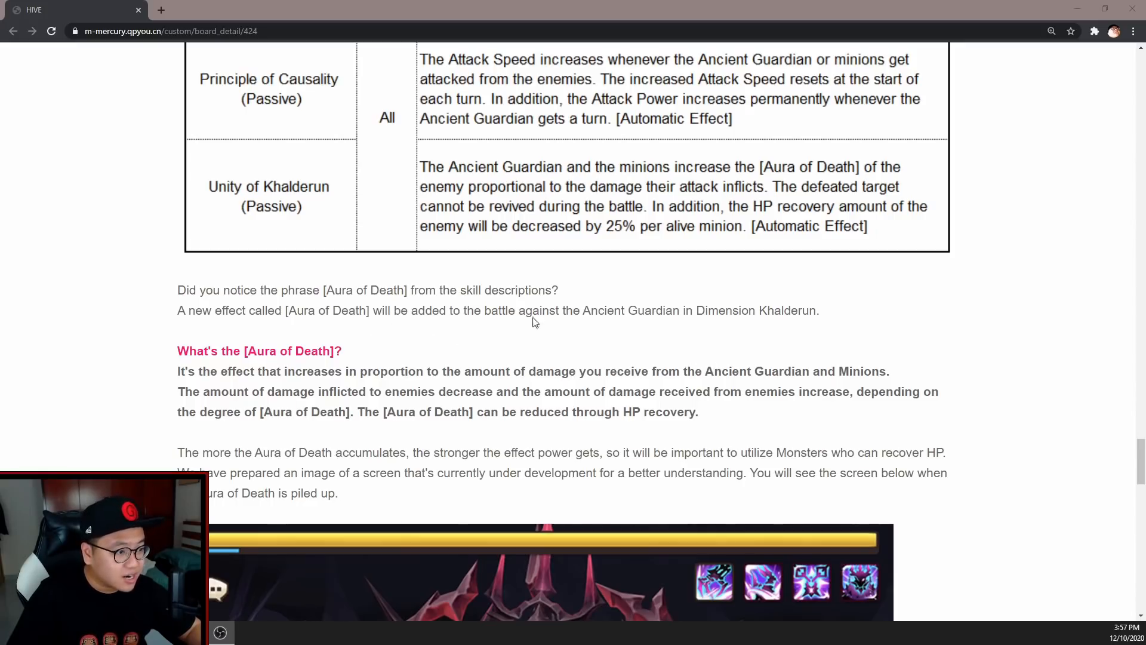
scroll("down", 3)
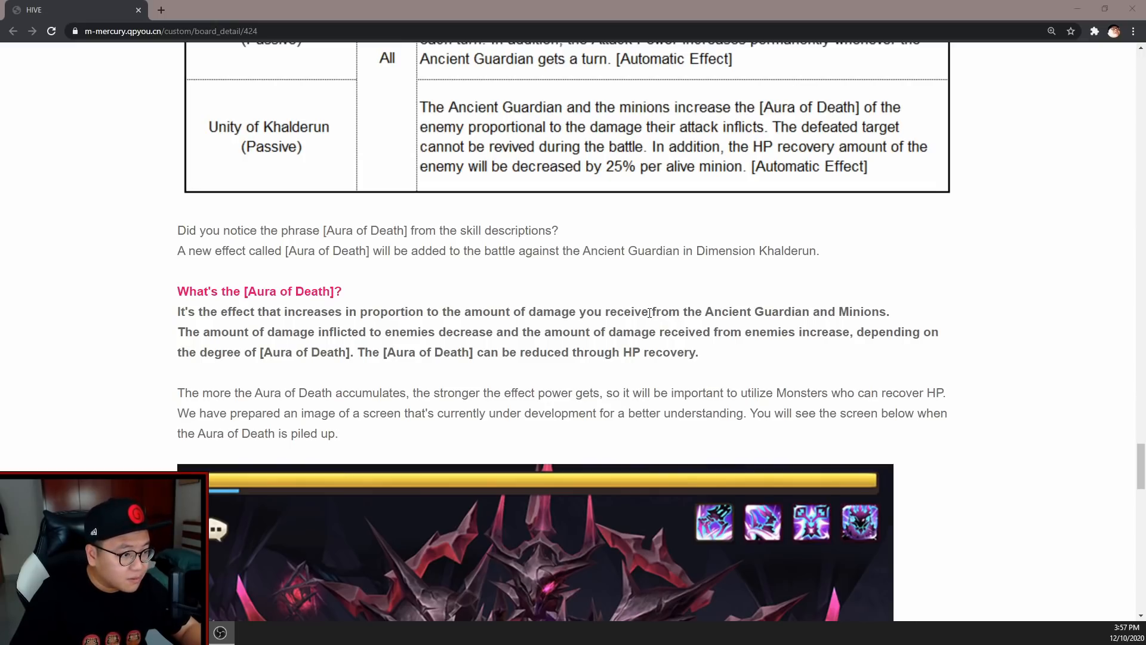
scroll("down", 3)
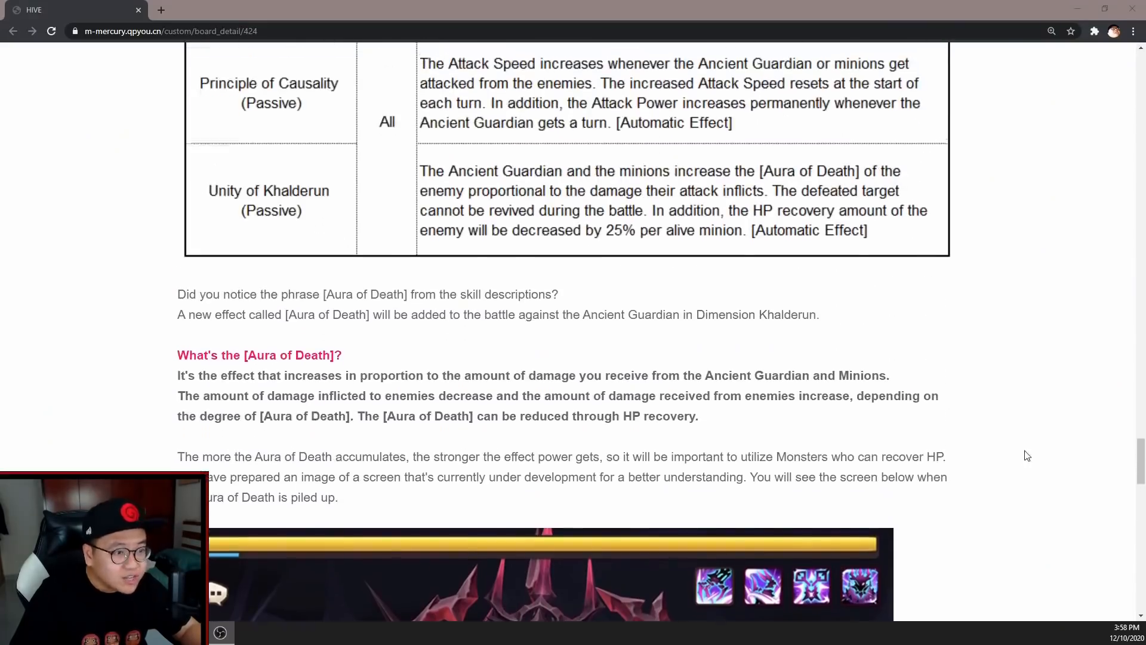
scroll("up", 3)
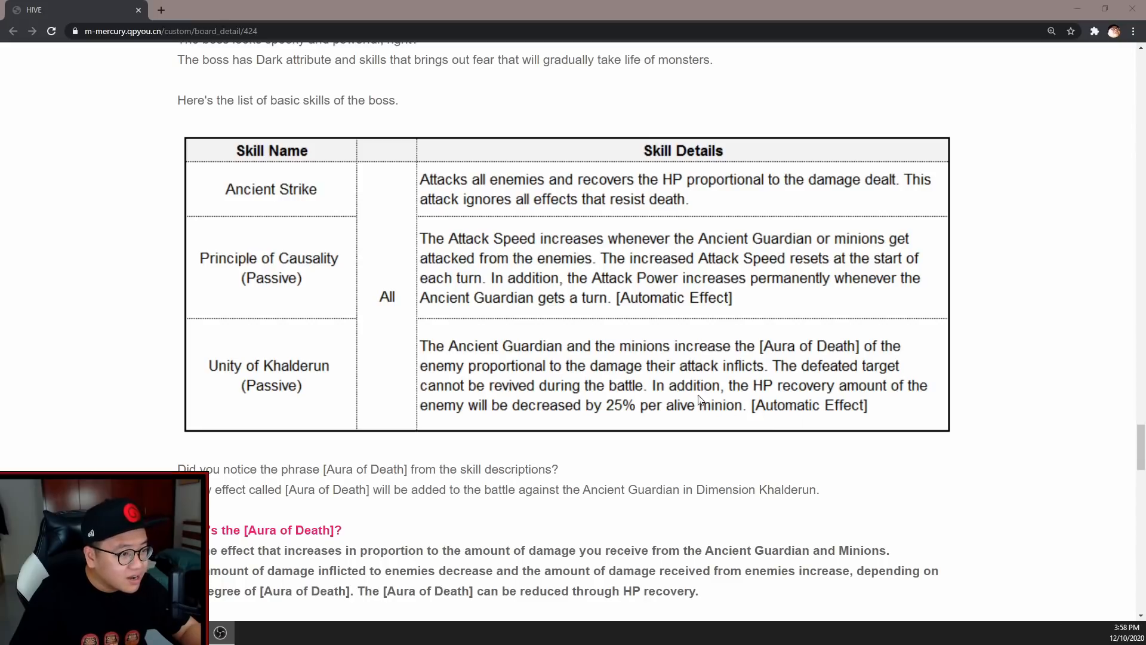
mouse_move(517, 410)
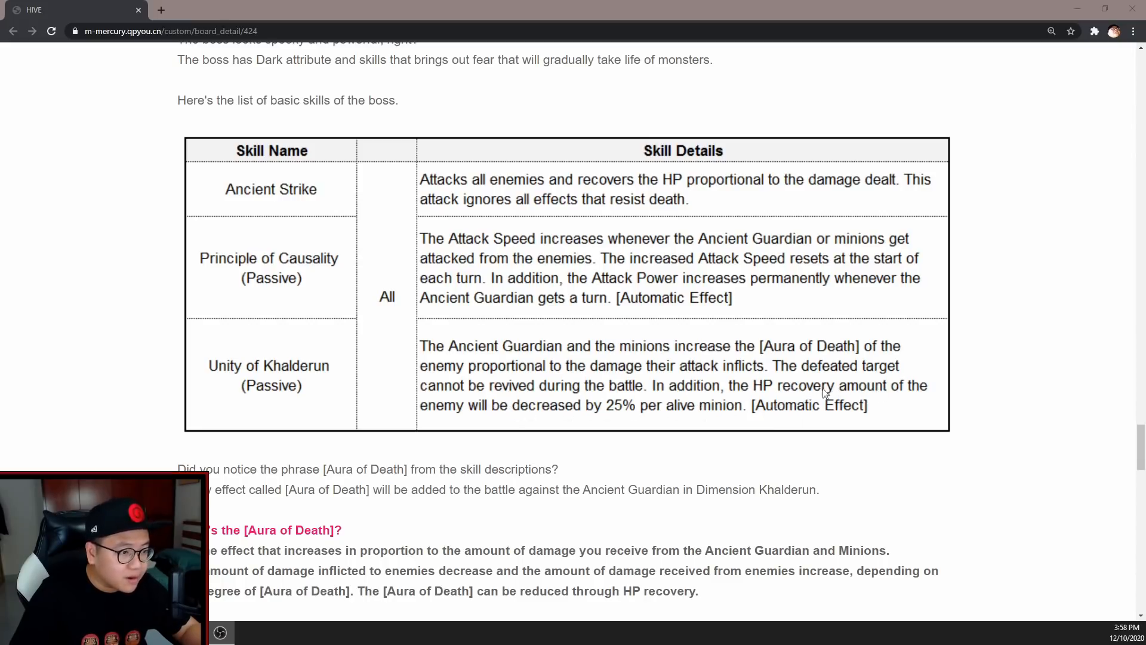
mouse_move(760, 431)
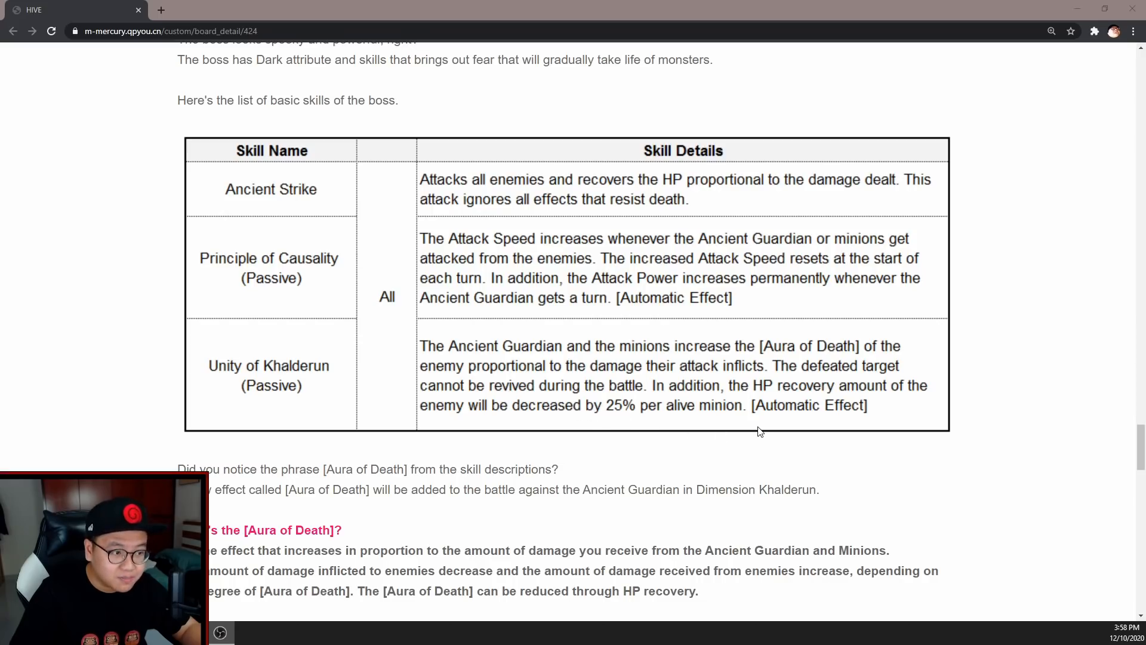
Scroll through the full battle screenshot to the three-phase summoned monsters table
scroll("down", 3)
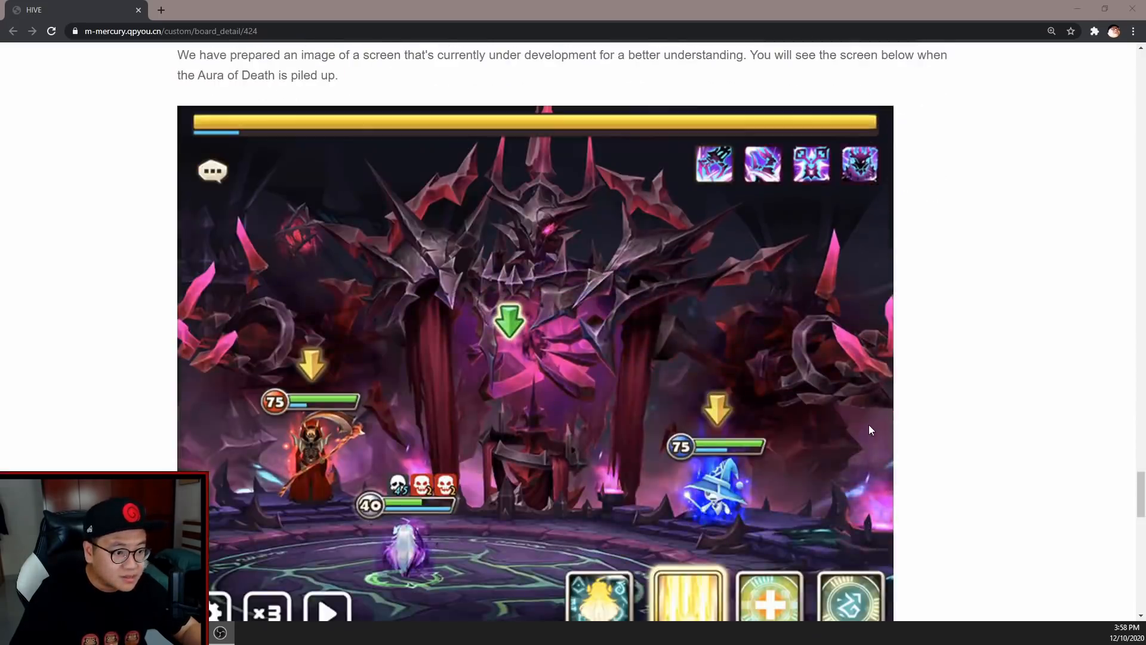
scroll("down", 3)
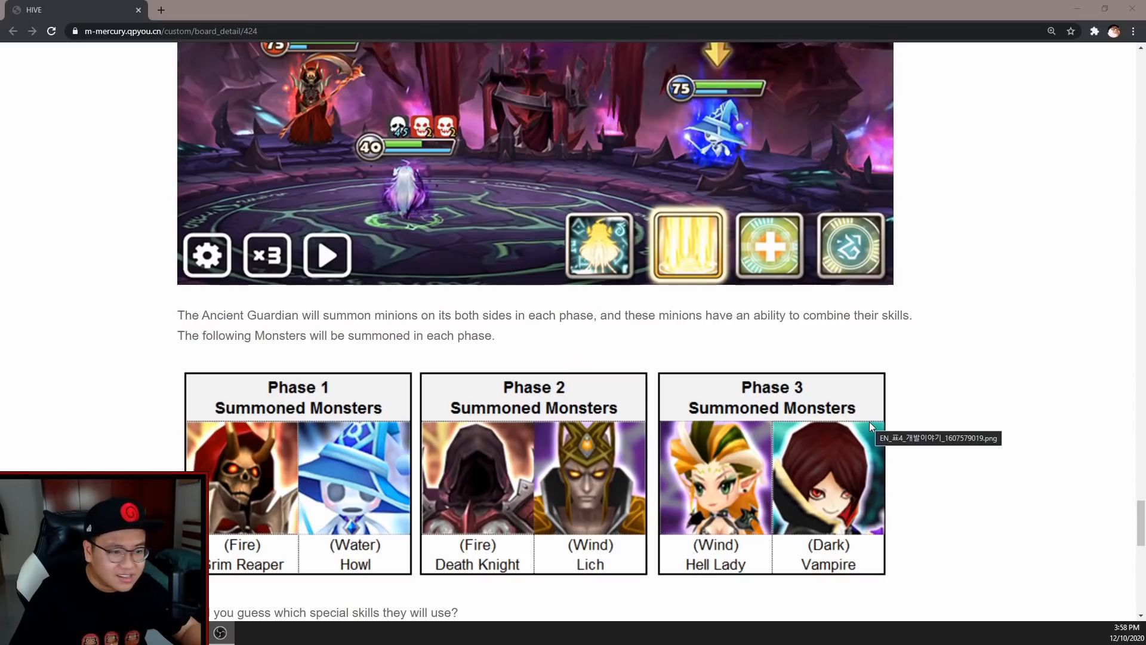
scroll("down", 3)
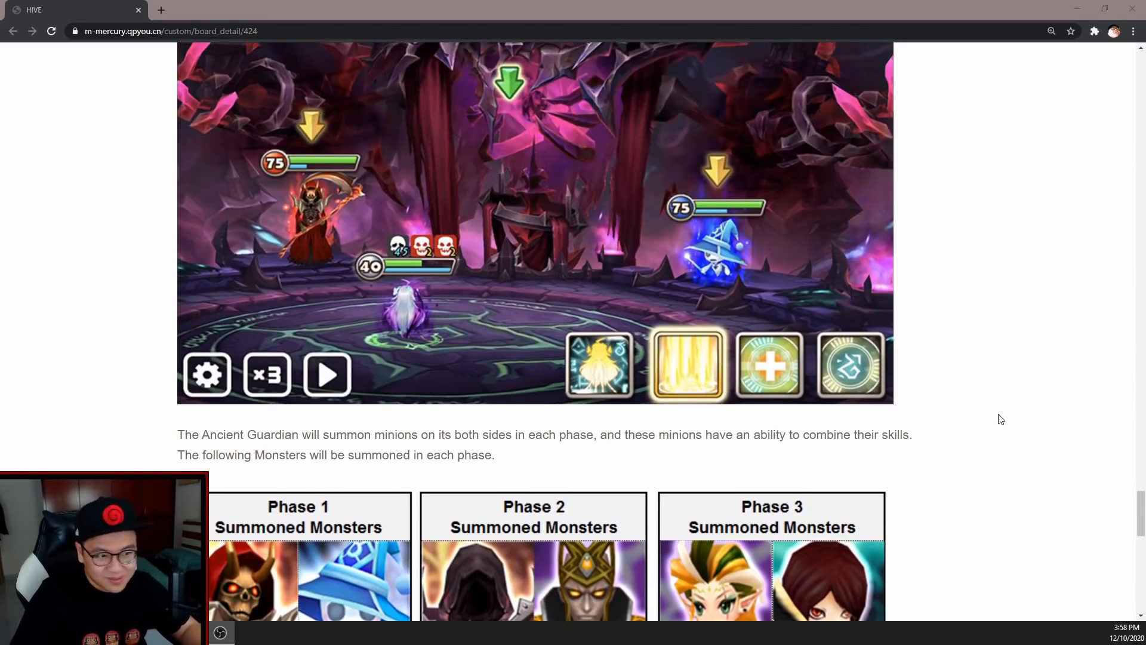
scroll("down", 3)
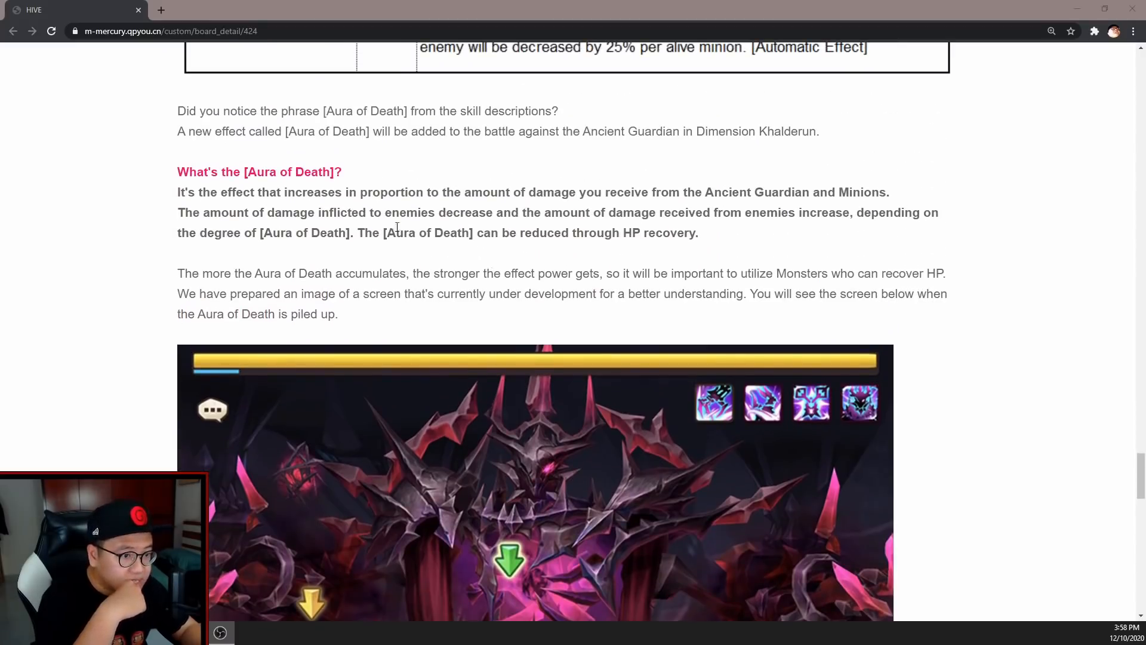
Highlight the phrase about damage received from enemies, then scroll to the Phase 1 skills table
left_click_drag(261, 212, 391, 212)
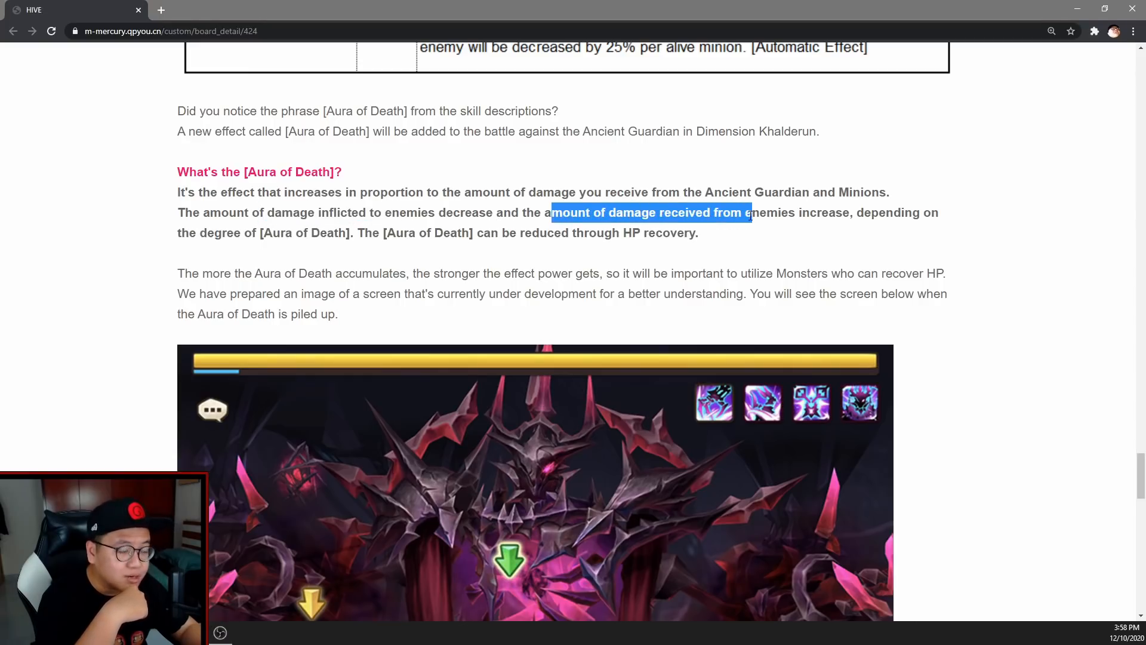
scroll("down", 3)
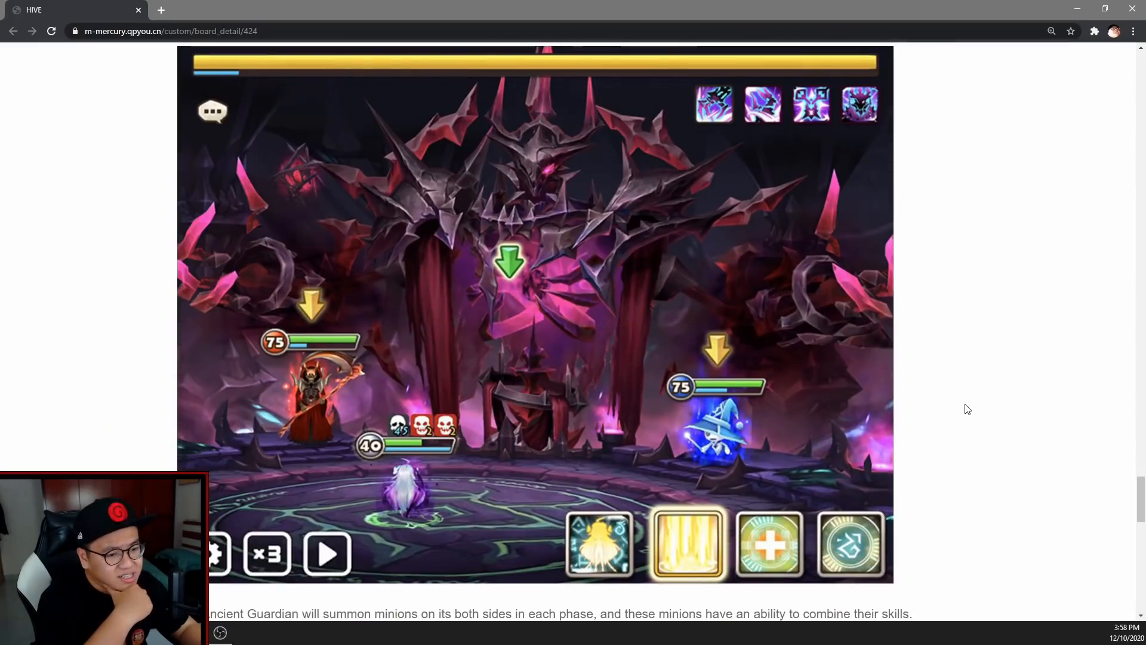
scroll("down", 3)
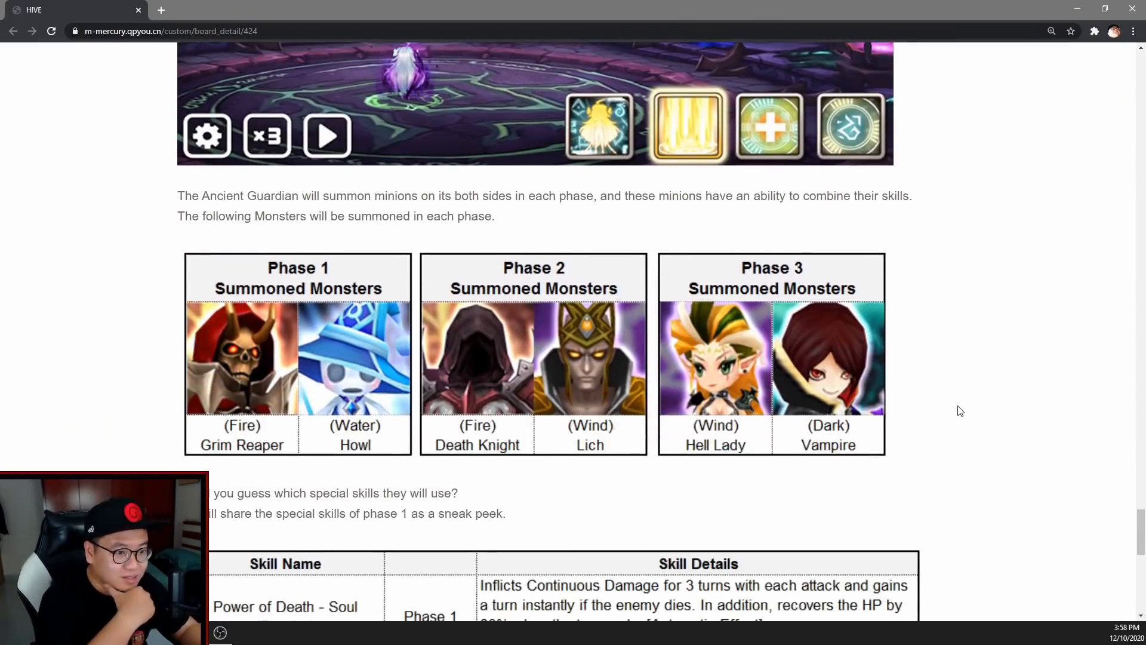
mouse_move(583, 375)
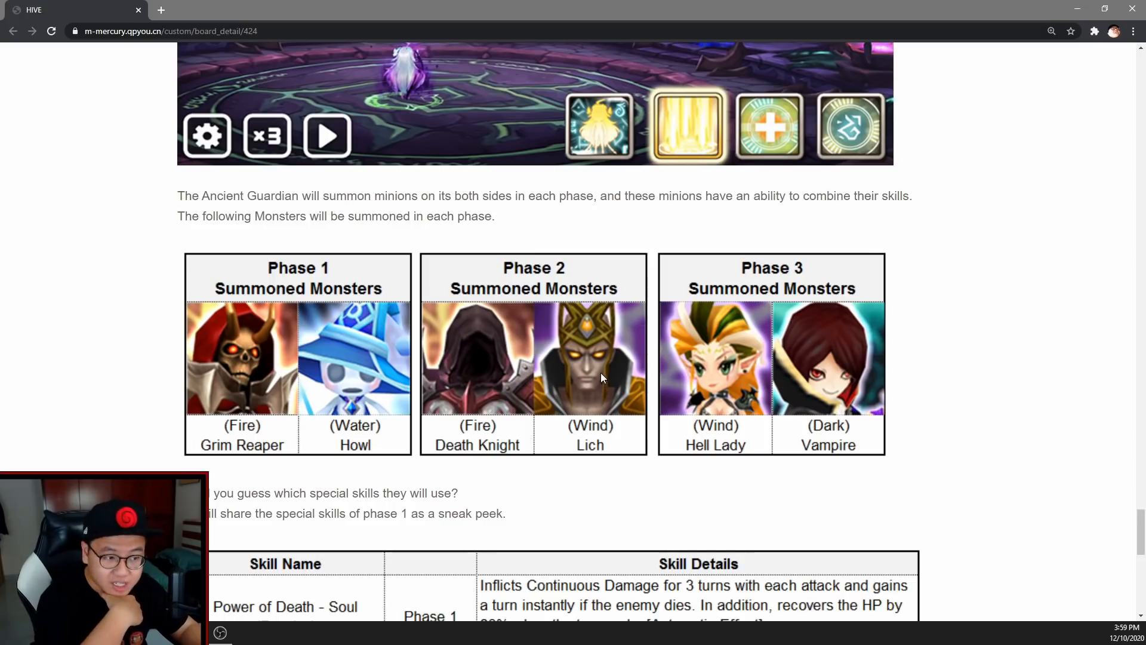
mouse_move(596, 383)
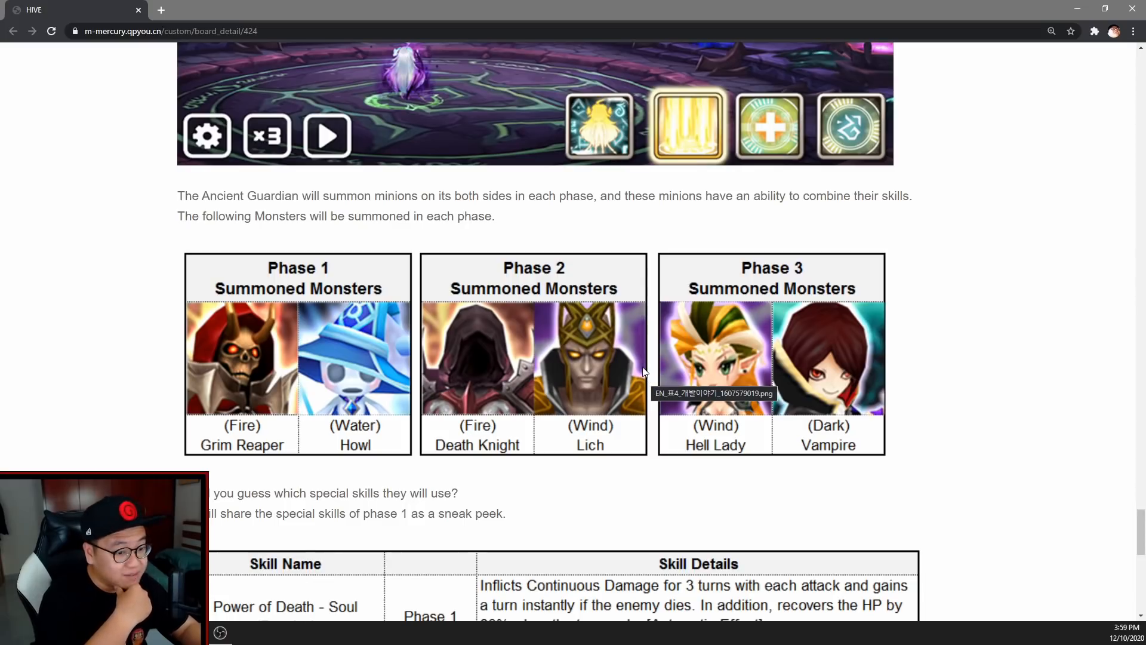
mouse_move(870, 398)
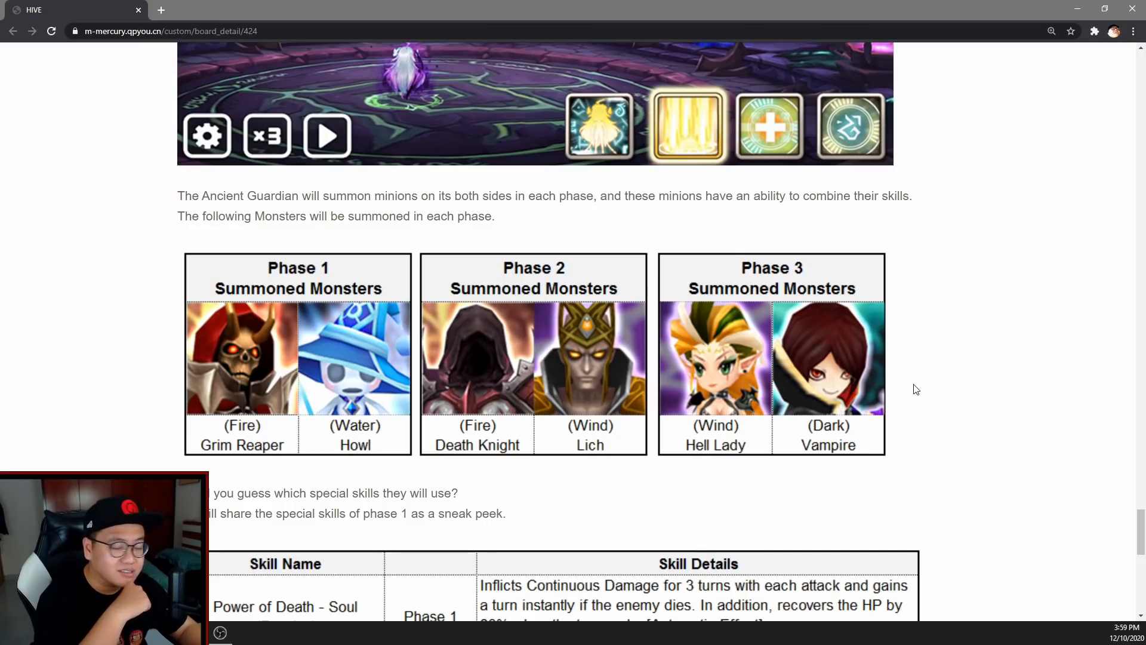
View the three-phase special skills and Battle Clear Reward tables, then scroll back to the screenshot
scroll("down", 3)
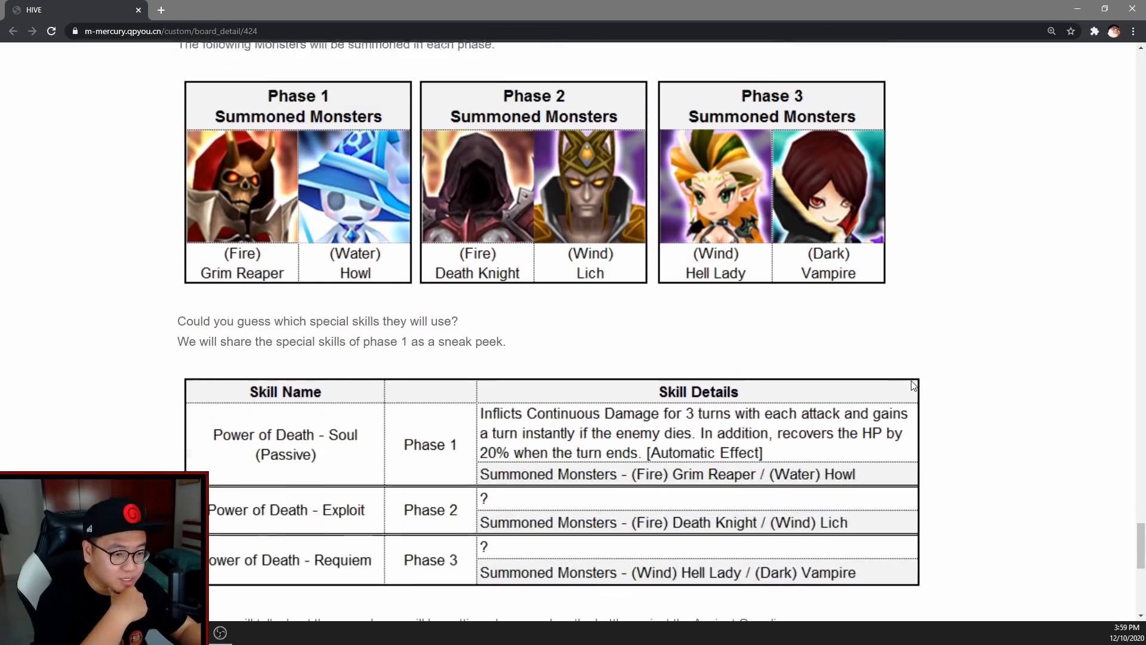
scroll("down", 3)
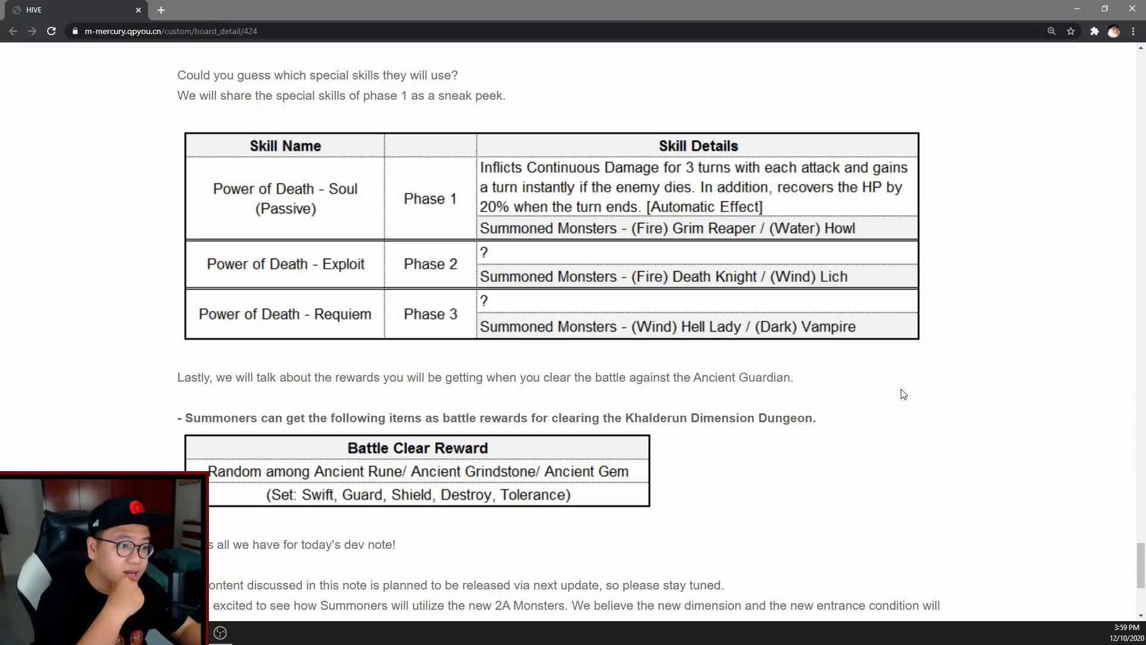
mouse_move(899, 388)
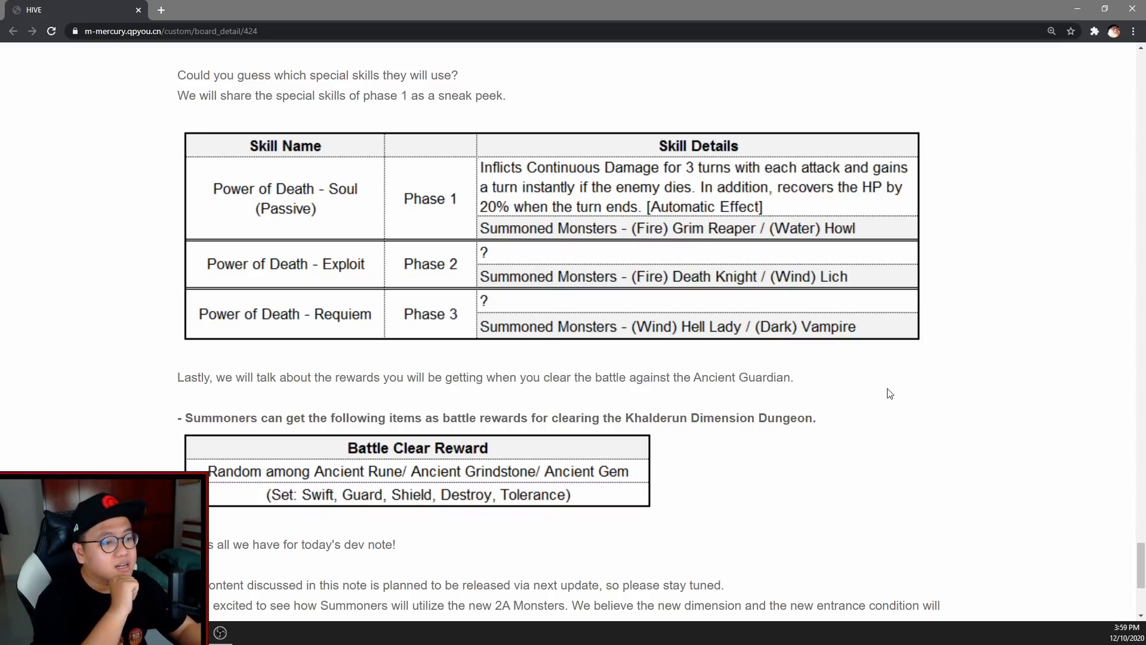
mouse_move(886, 381)
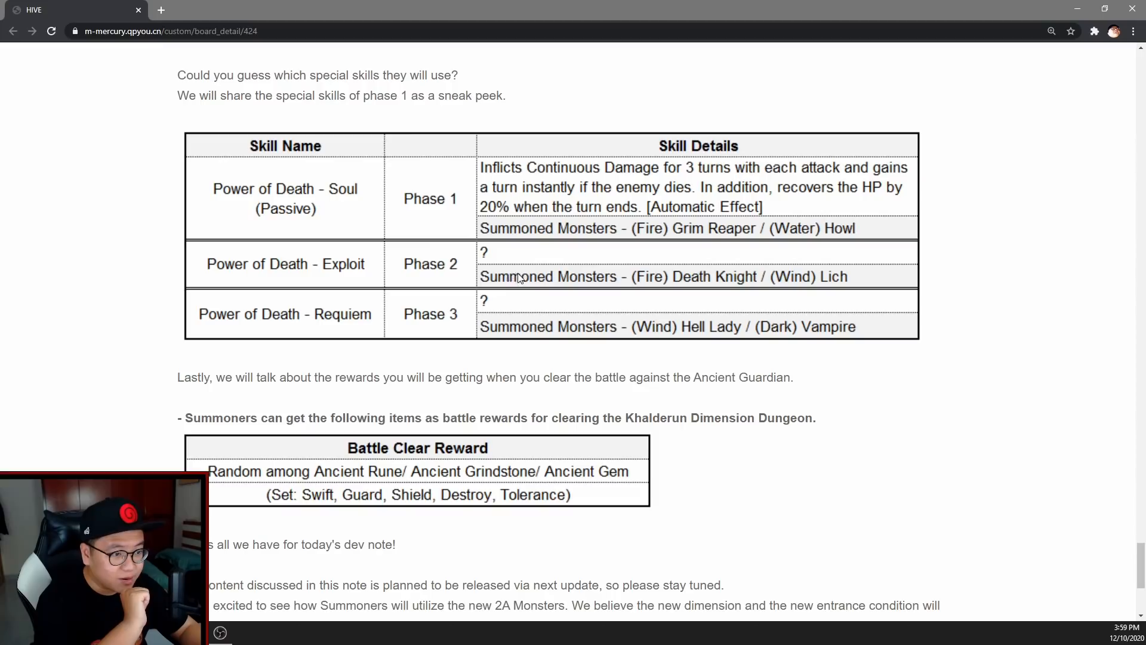
mouse_move(577, 374)
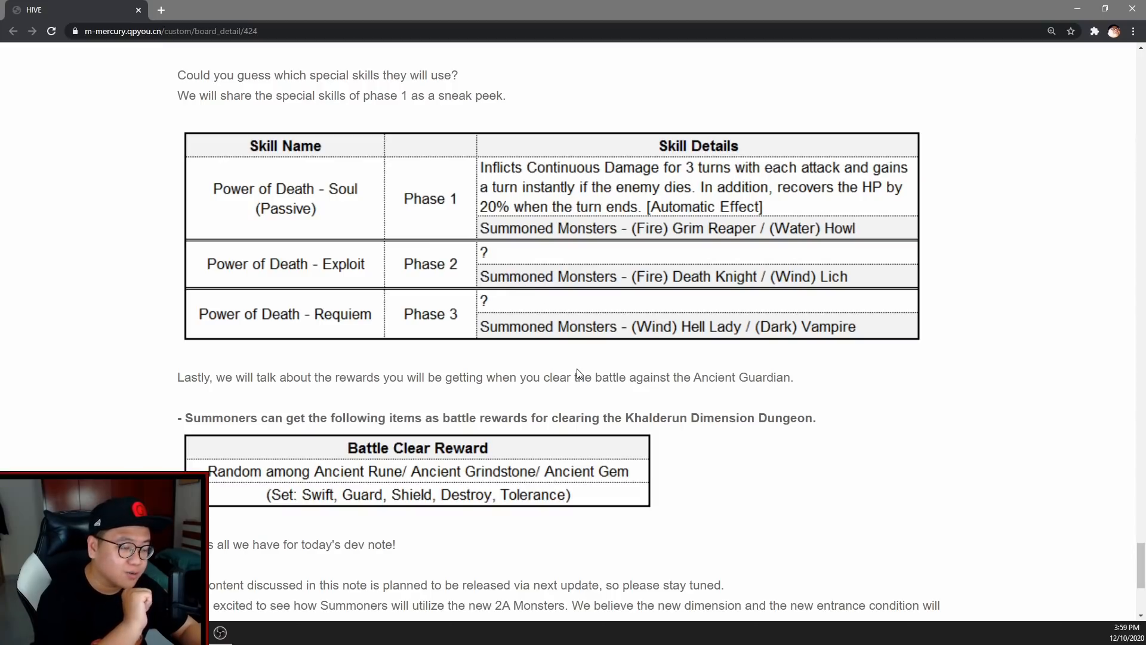
scroll("down", 3)
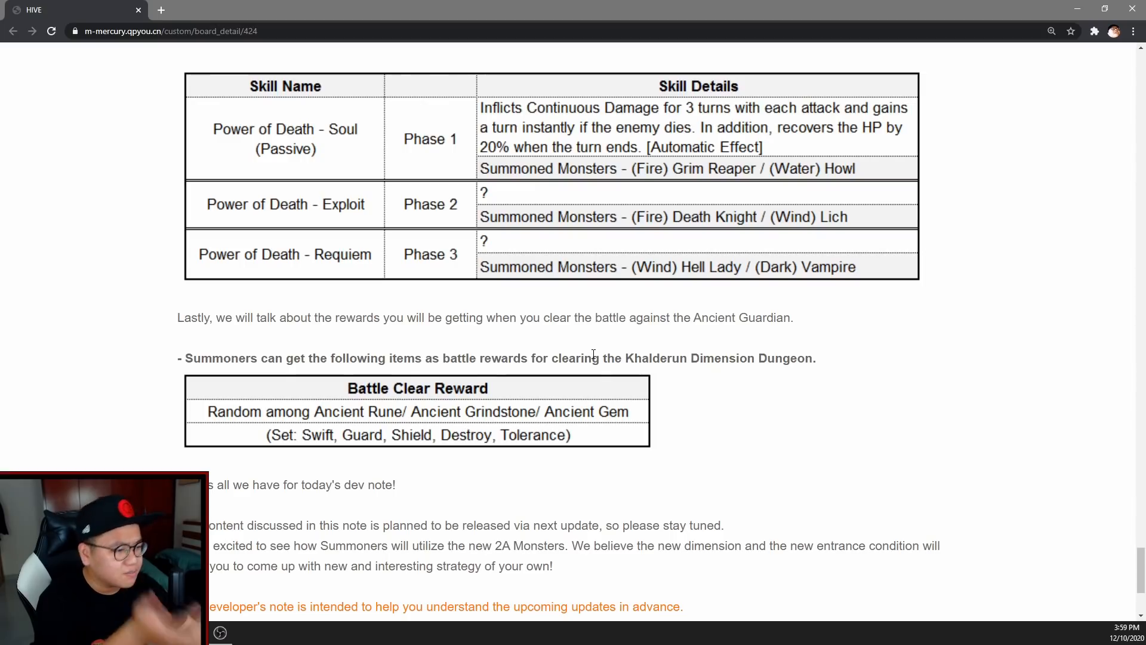
scroll("up", 3)
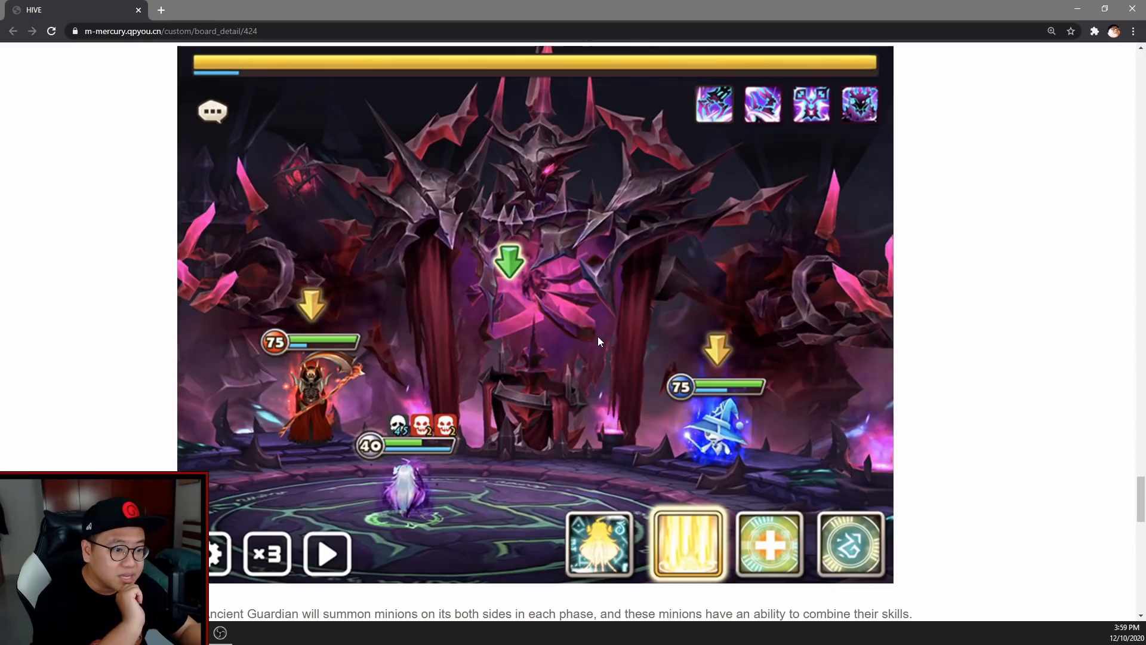
Re-read the phase skills and rewards tables, ending on the basic skills and Aura of Death text
scroll("down", 3)
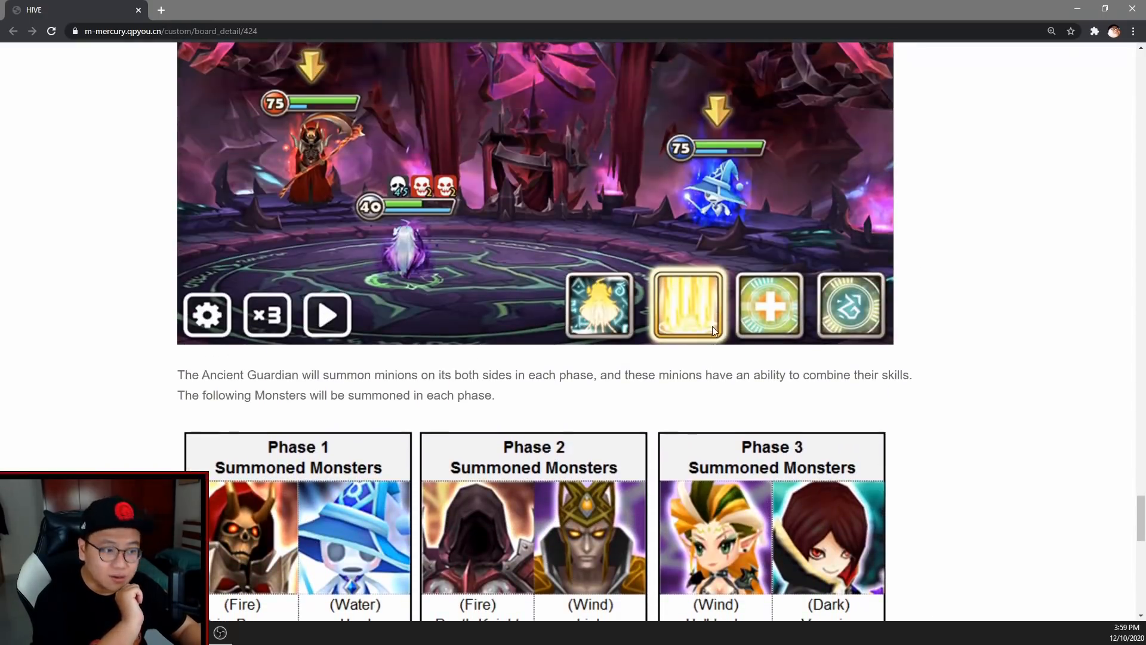
scroll("down", 3)
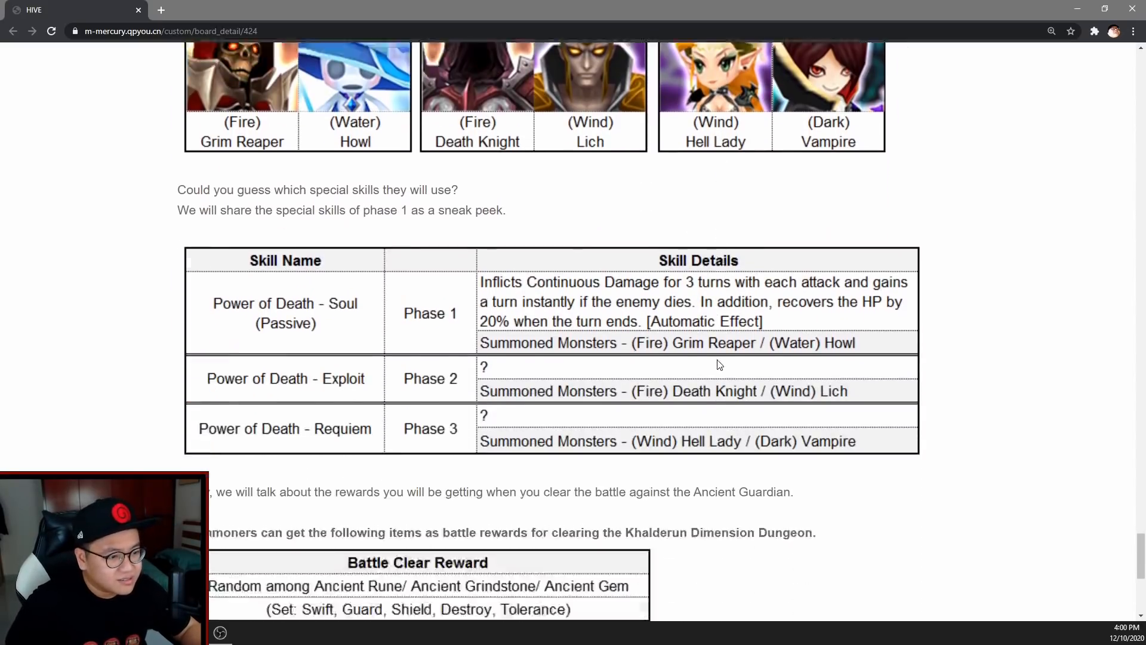
scroll("down", 3)
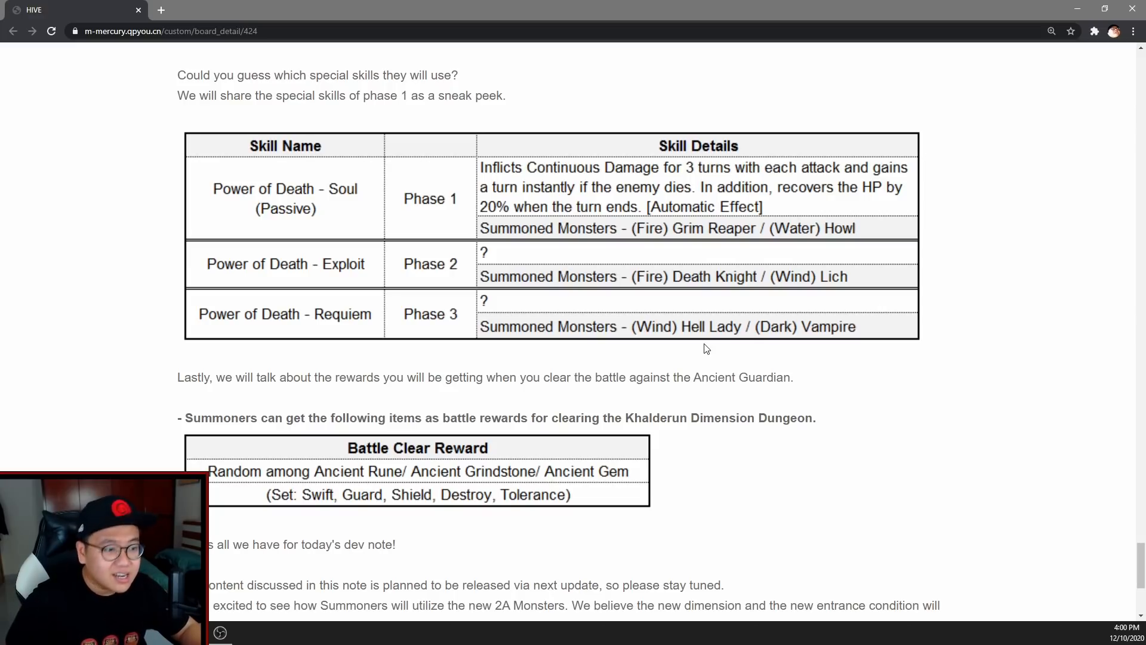
mouse_move(714, 410)
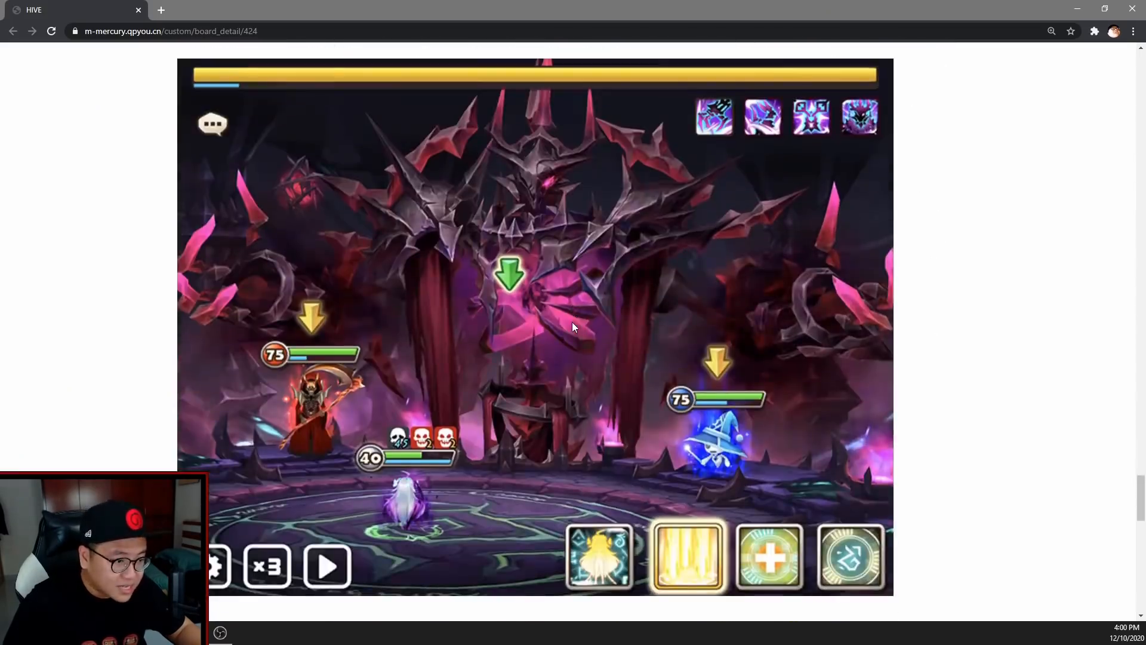
scroll("down", 3)
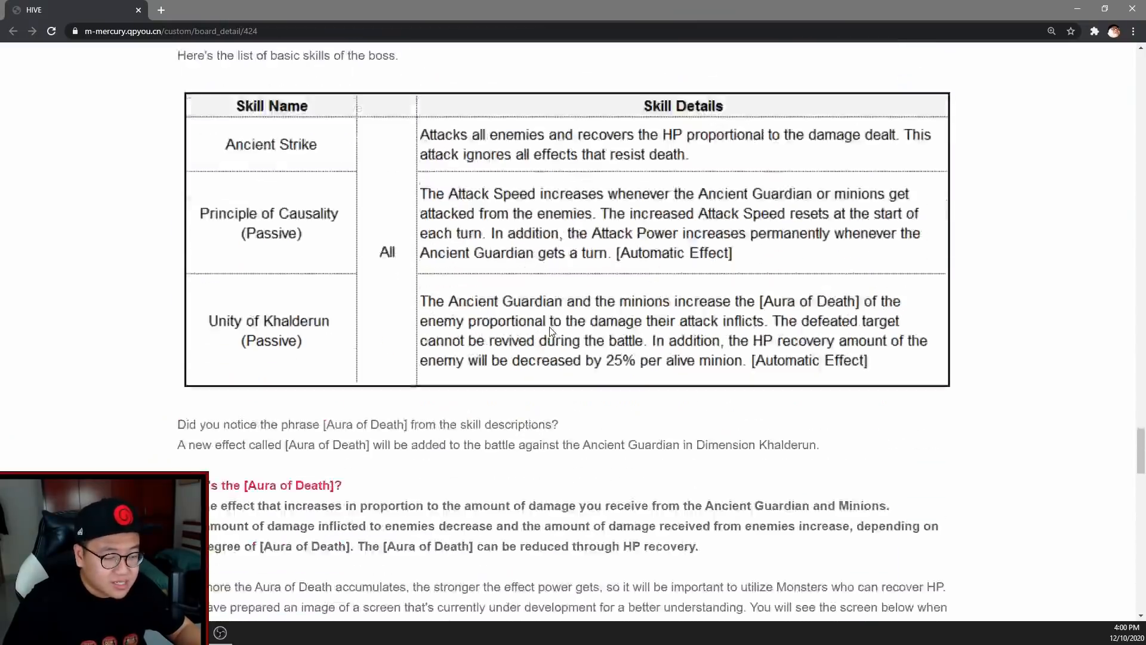